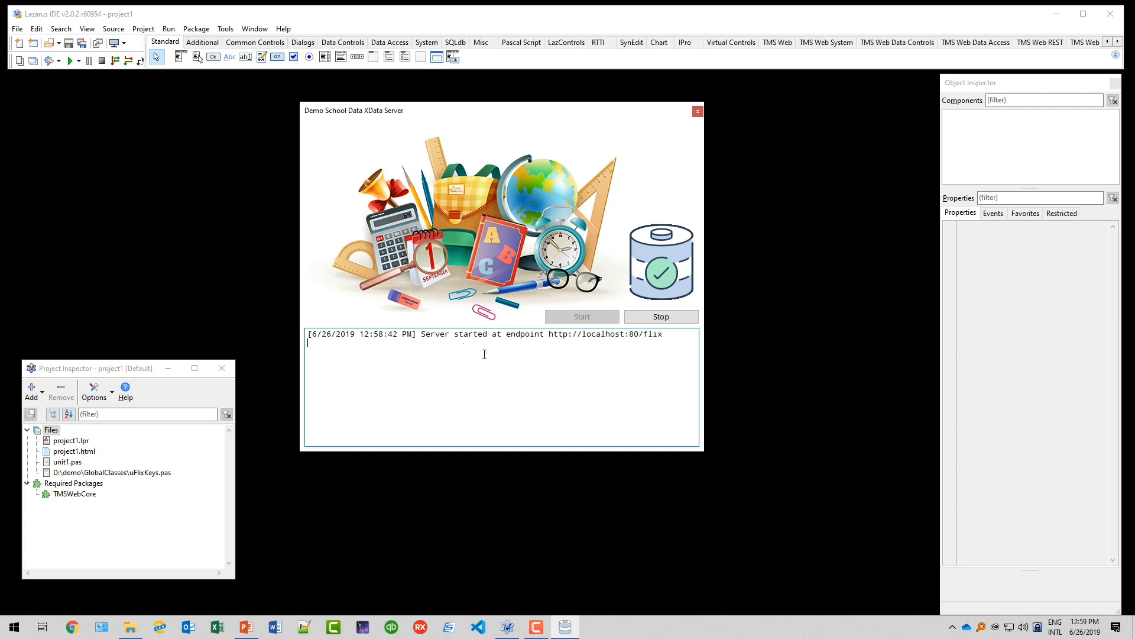
mouse_move(612, 489)
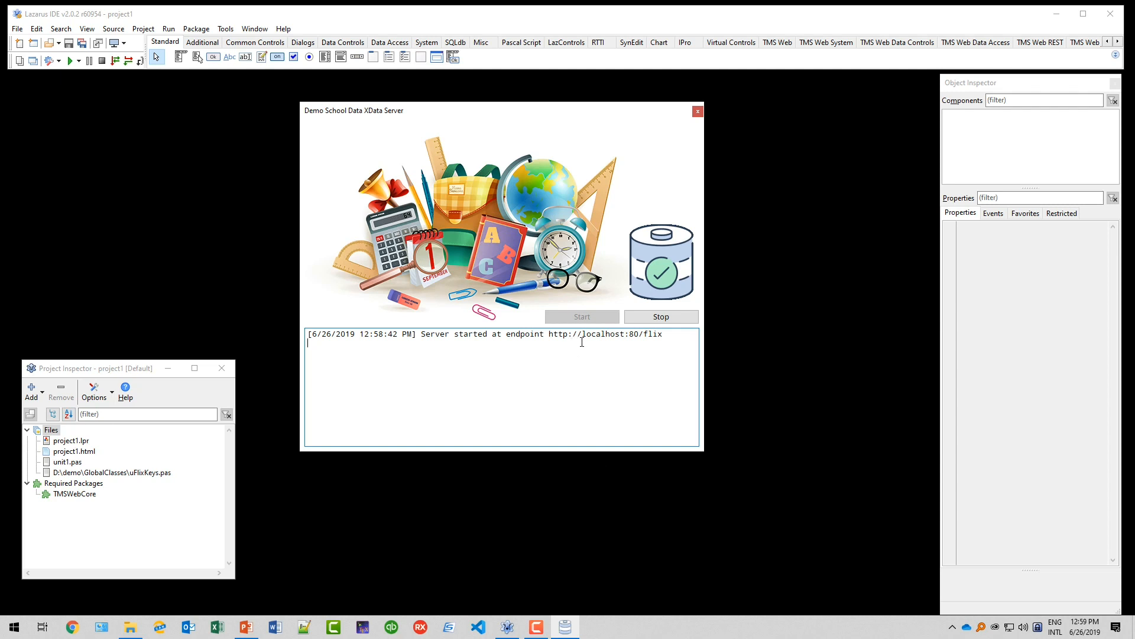
mouse_move(639, 340)
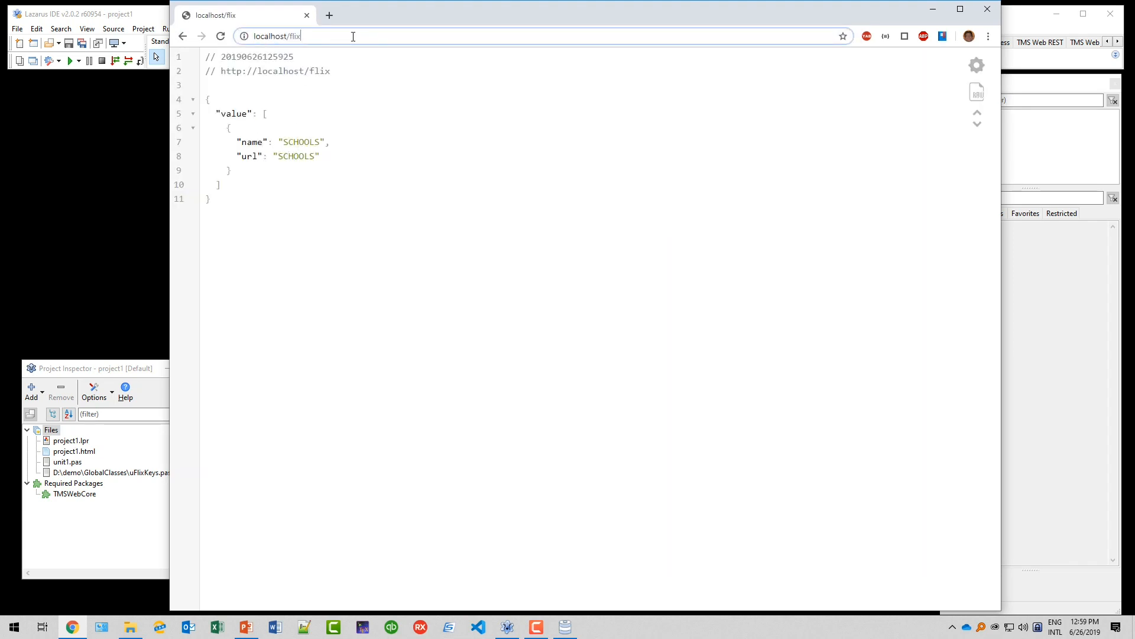
Step: Browse to localhost/flix/schools in Chrome to view the JSON school records
text(/schools)
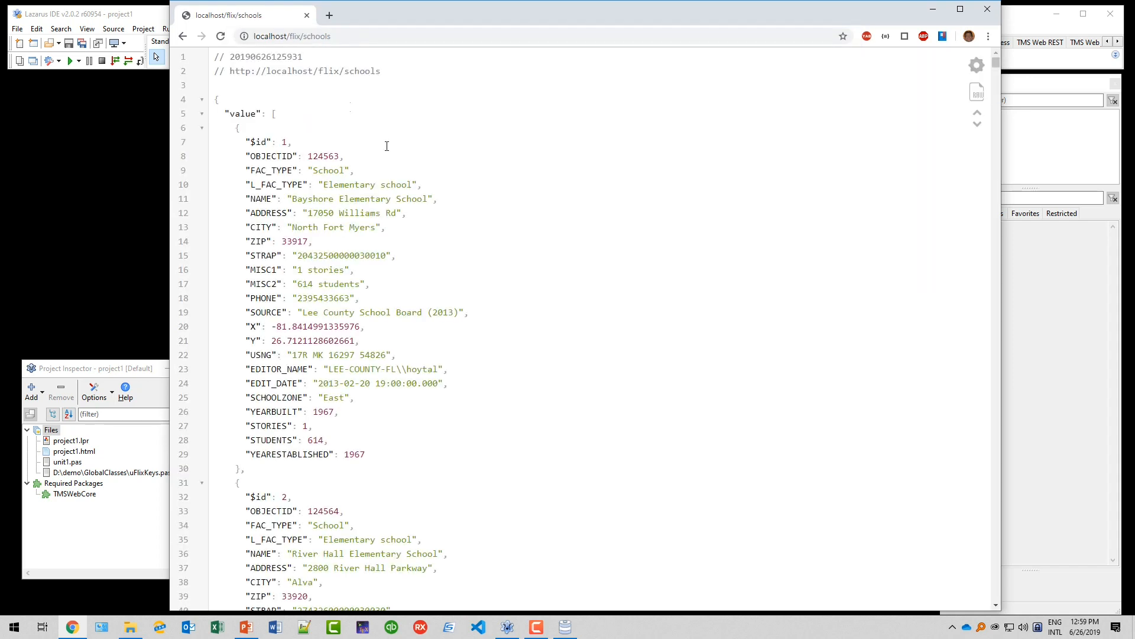
mouse_move(302, 187)
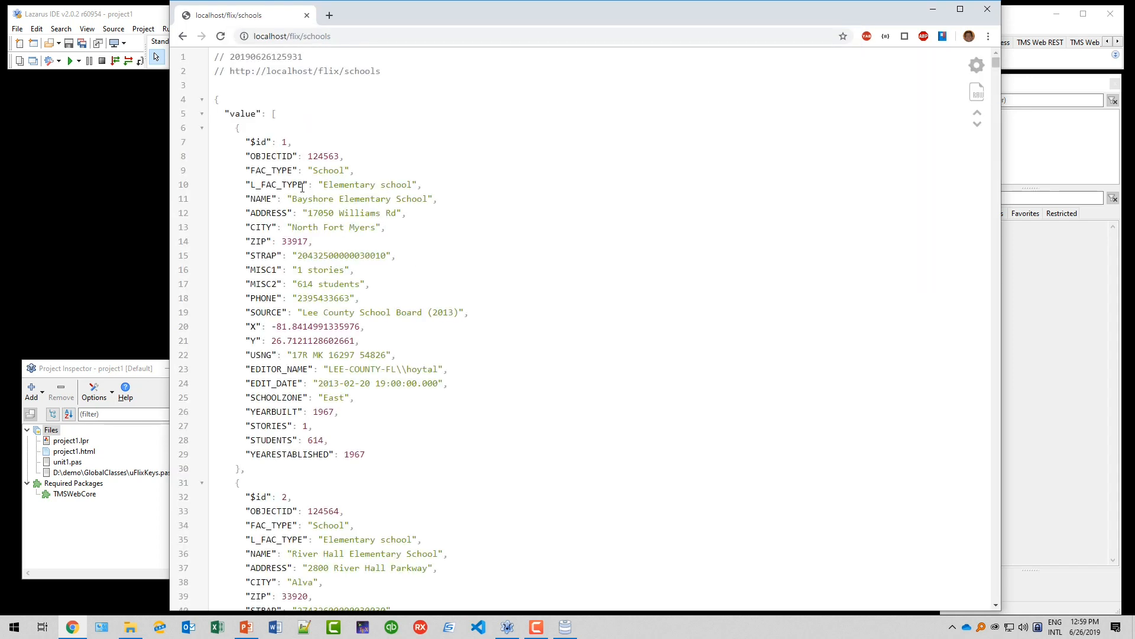
mouse_move(473, 370)
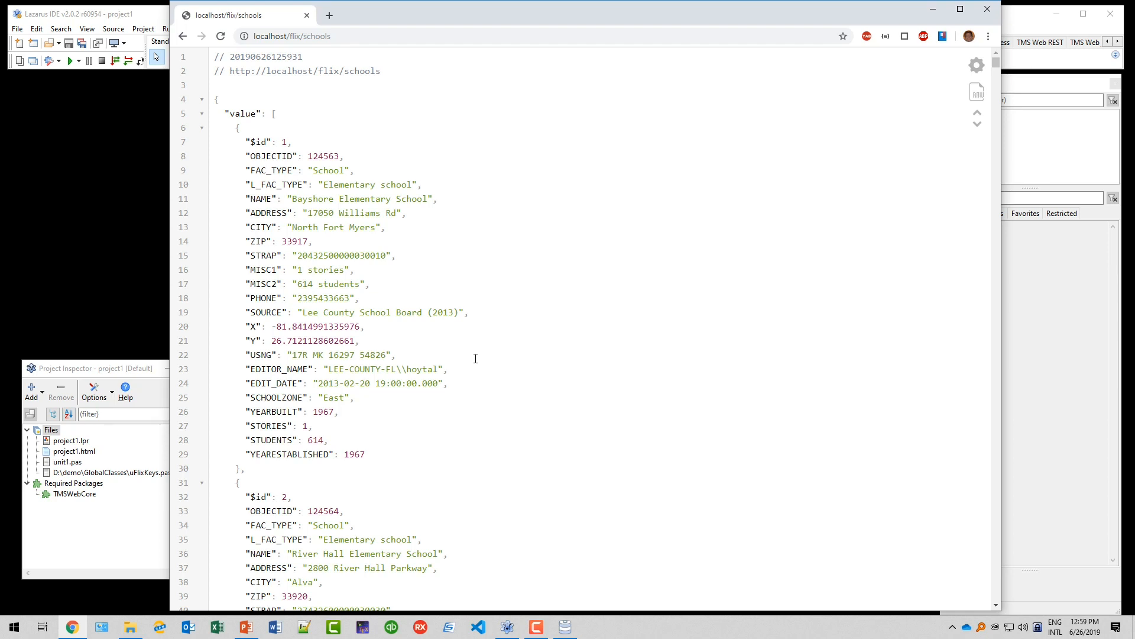
mouse_move(454, 357)
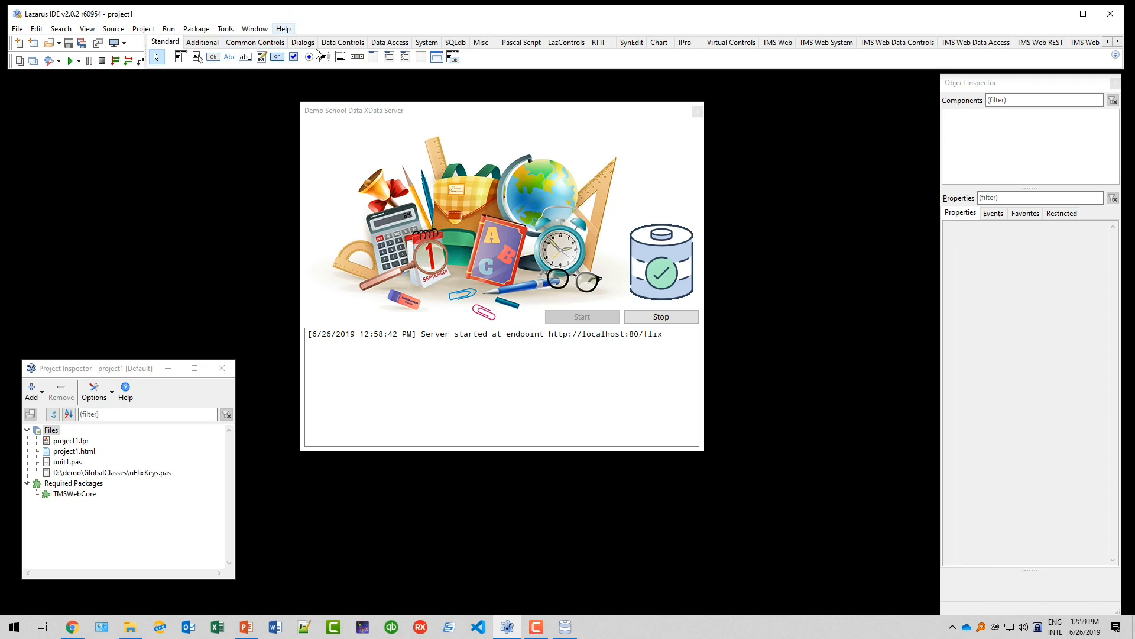
Step: Create a new project of type TMS Web Core Application via Project > New Project
click(143, 28)
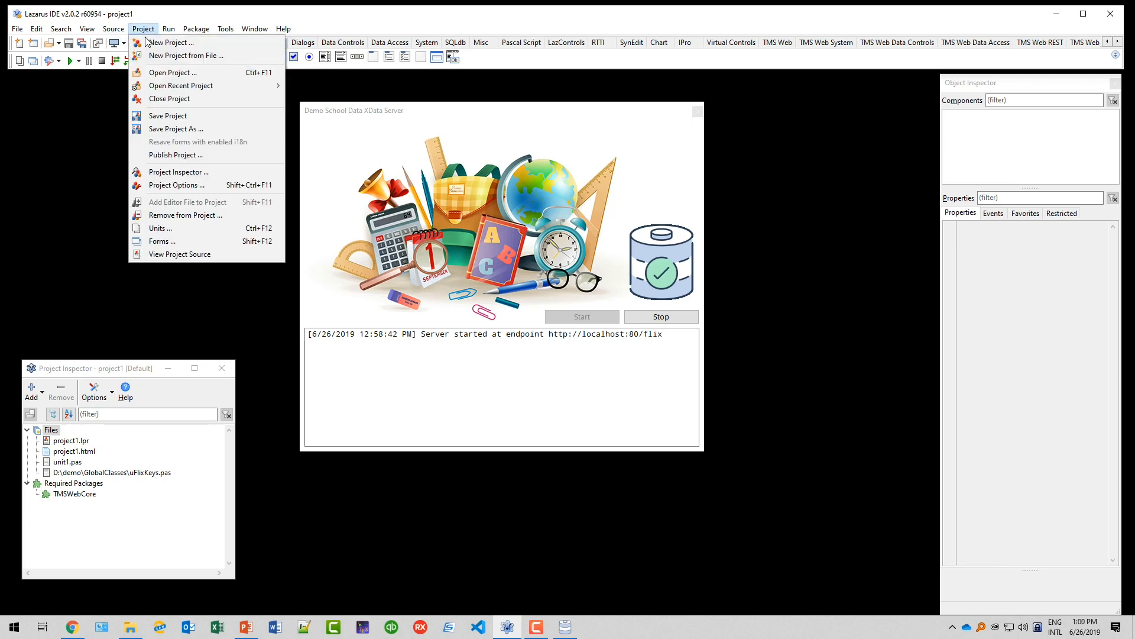
click(171, 43)
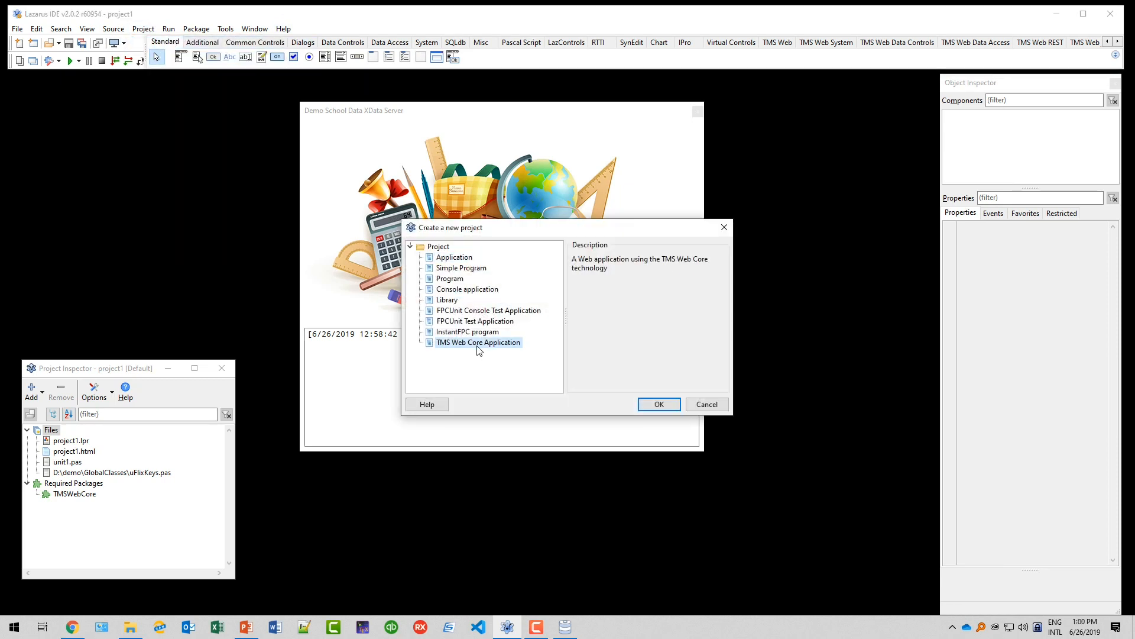
click(658, 405)
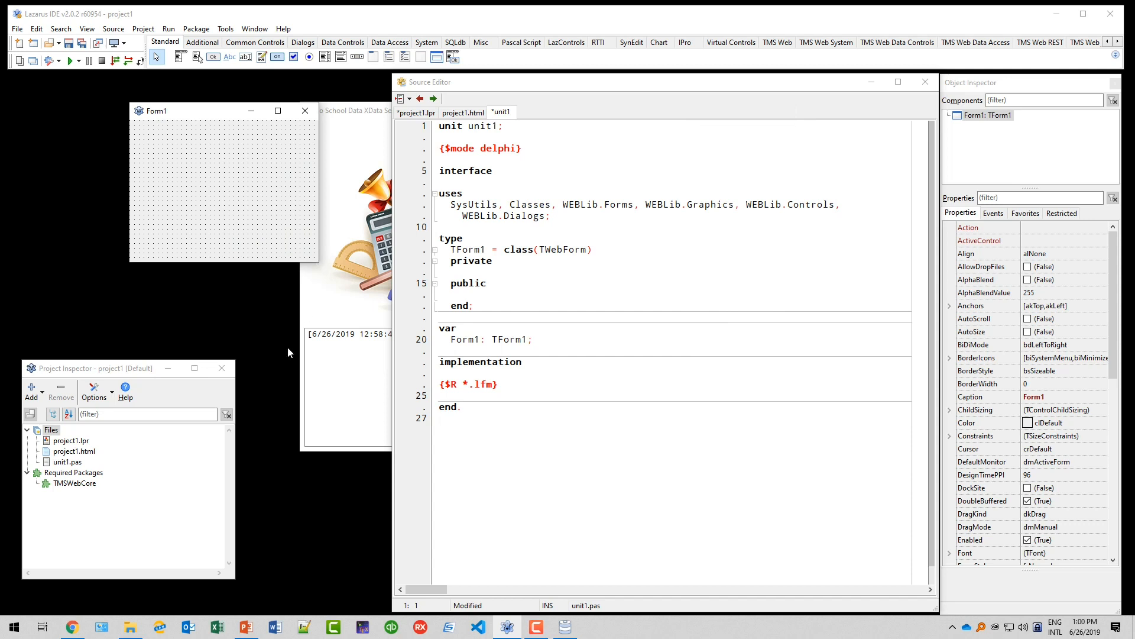
mouse_move(607, 86)
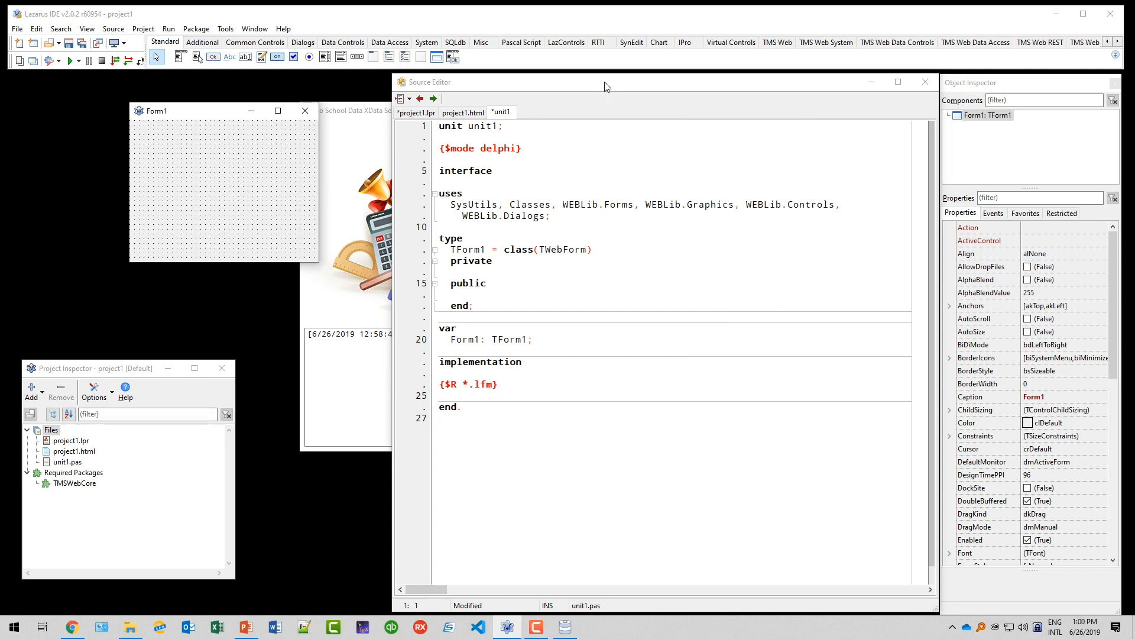
mouse_move(334, 279)
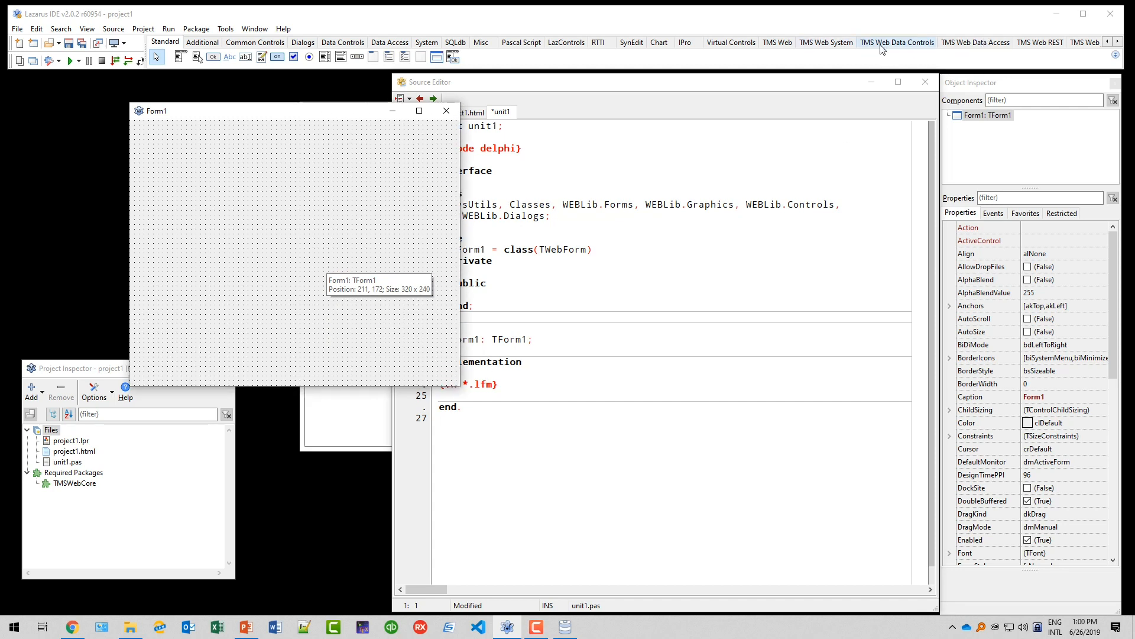
Step: Drop a TWebDBGrid from TMS Web Data Controls onto Form1 and set Align to alClient
click(898, 41)
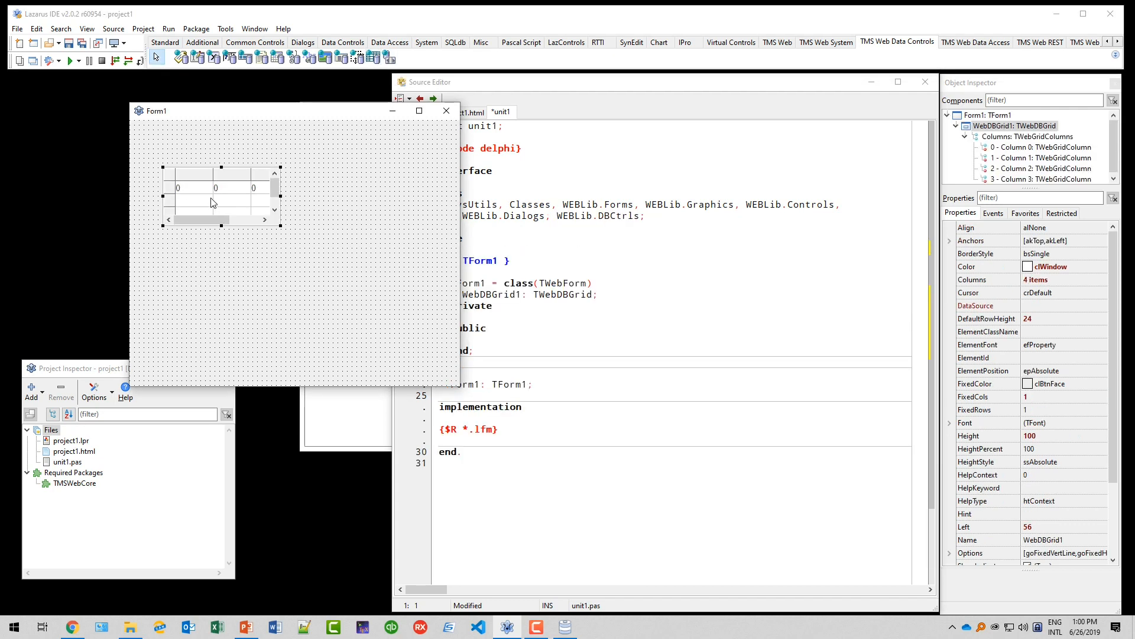
drag(221, 199, 196, 160)
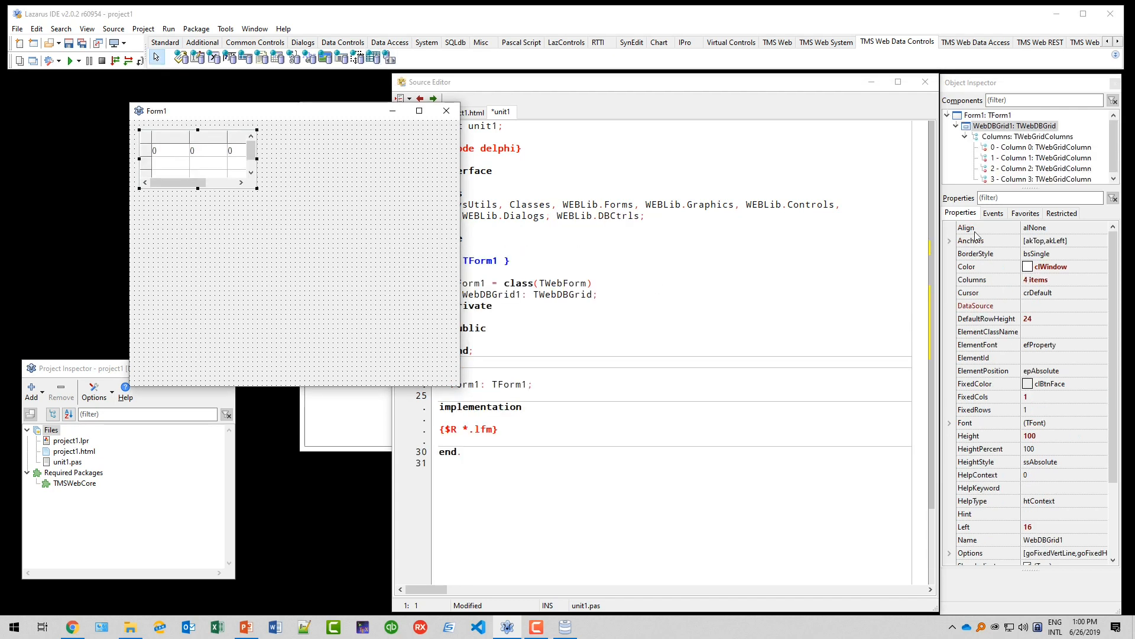
click(1057, 227)
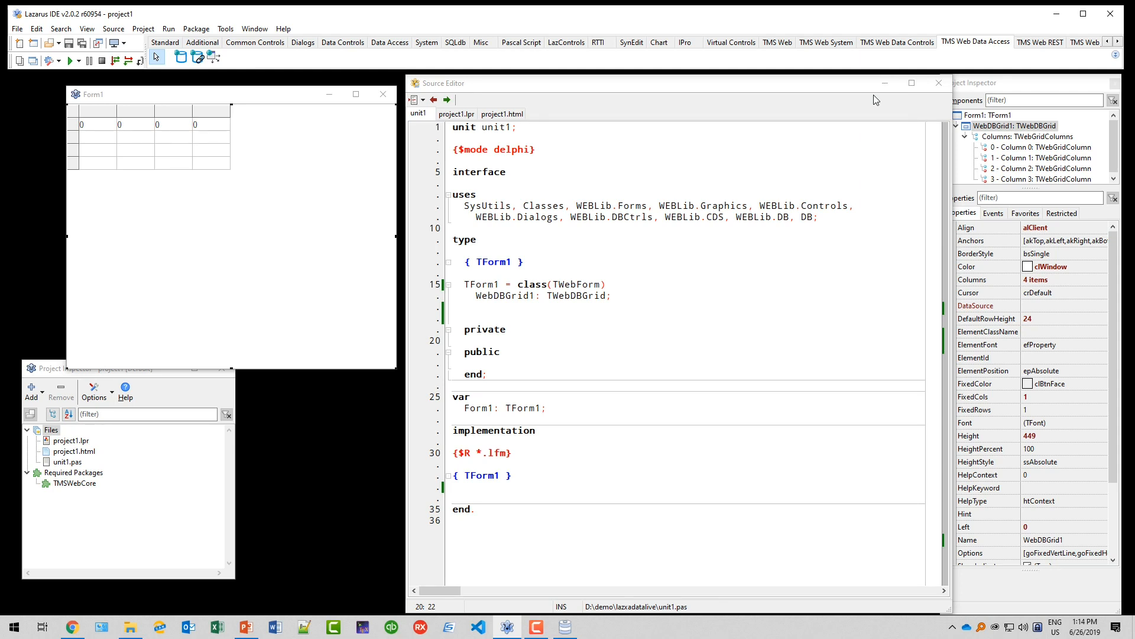
mouse_move(960, 51)
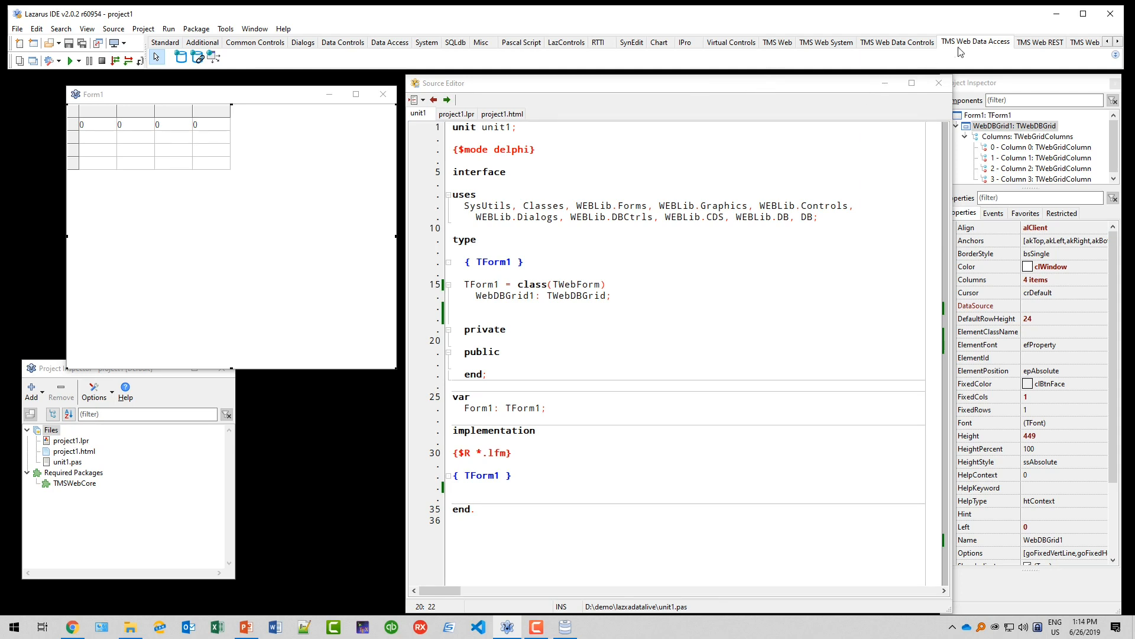
mouse_move(525, 93)
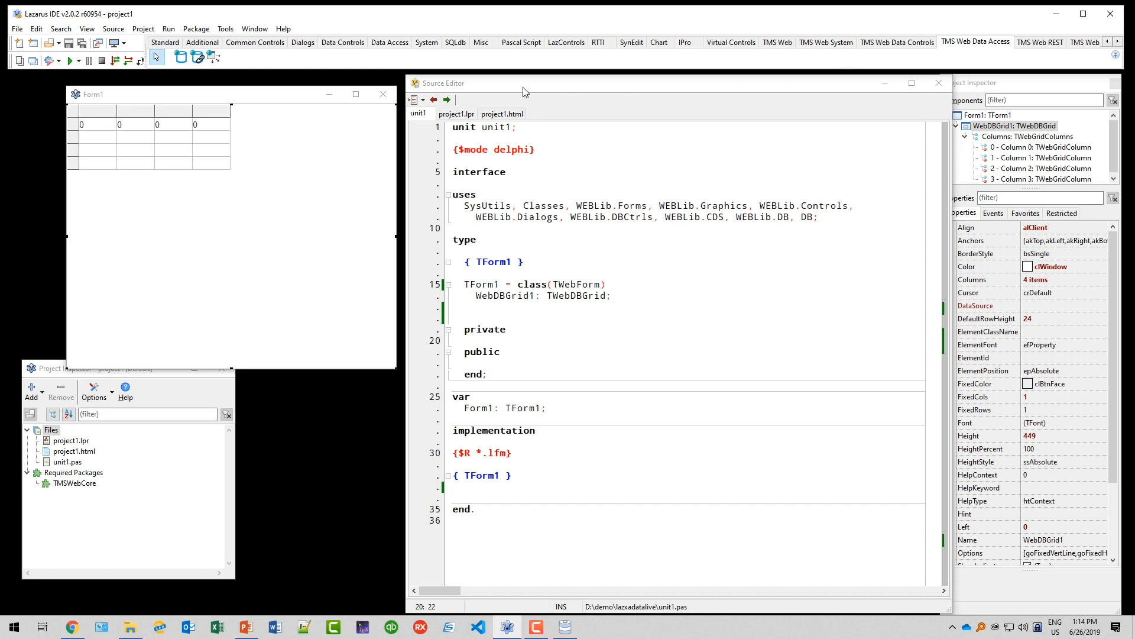
mouse_move(180, 61)
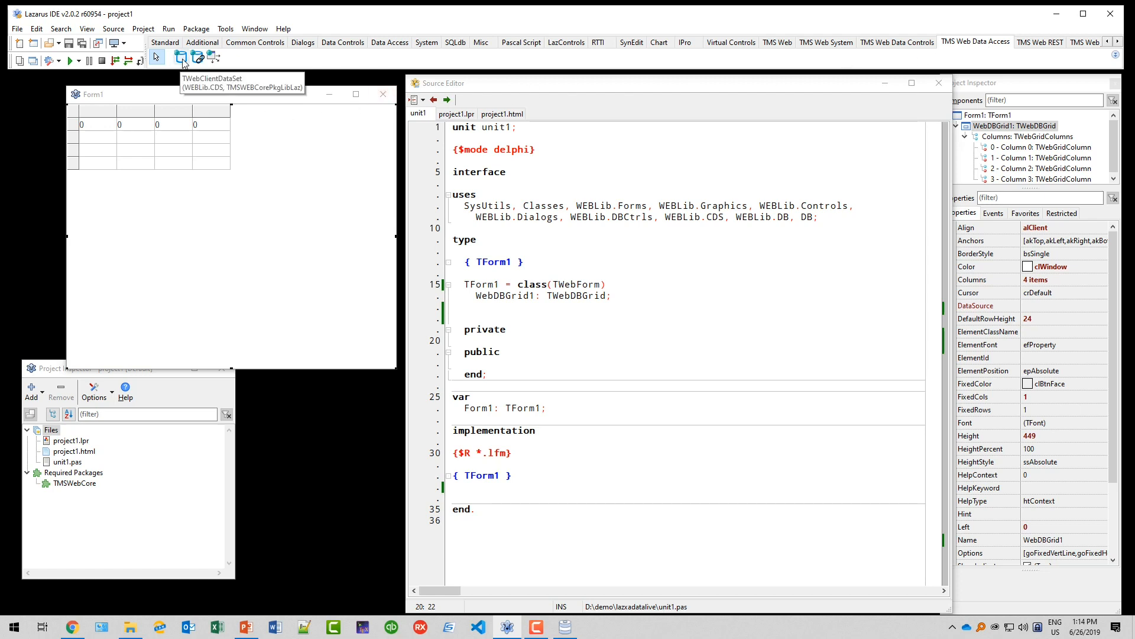
Step: Add a TWebClientDataSet from the TMS Web Data Access palette onto Form1
click(198, 57)
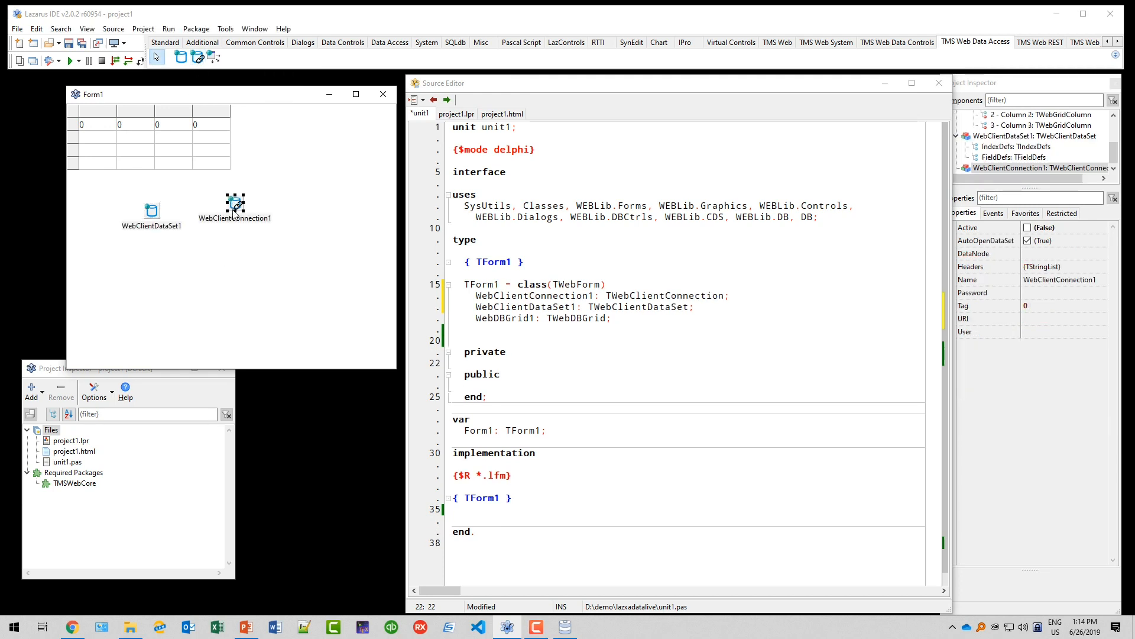
mouse_move(256, 214)
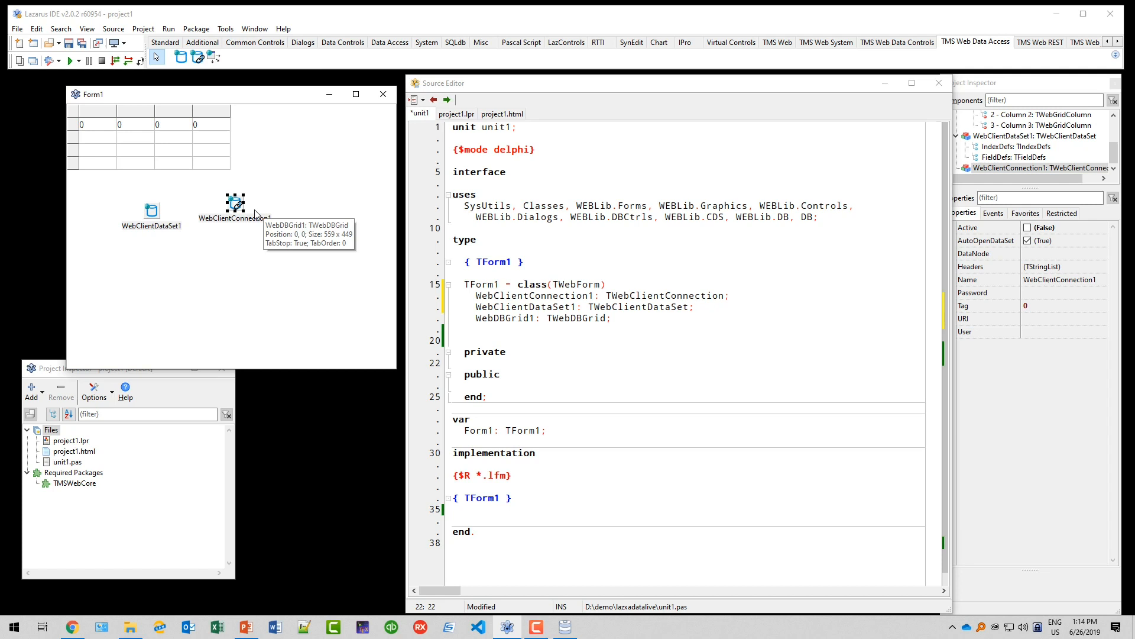
mouse_move(248, 276)
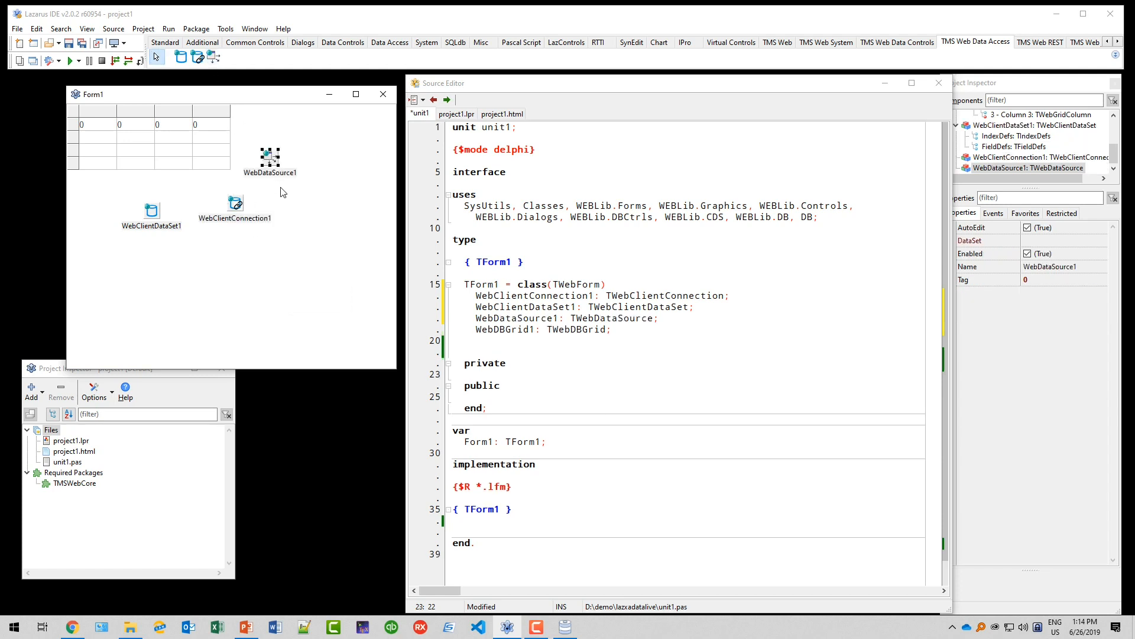
mouse_move(220, 277)
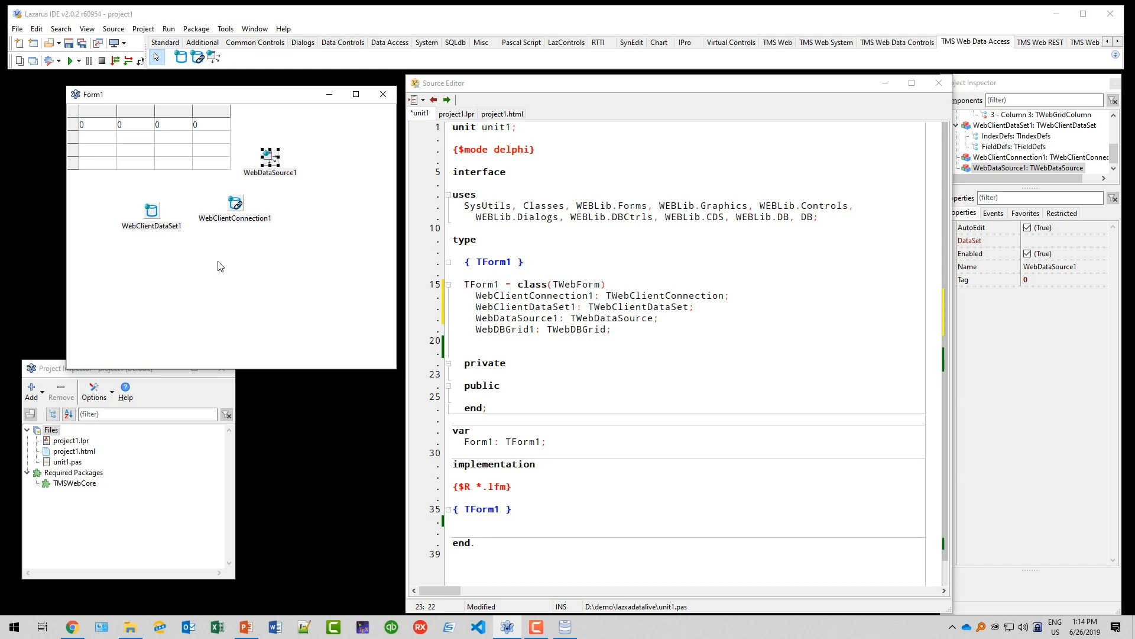
mouse_move(324, 131)
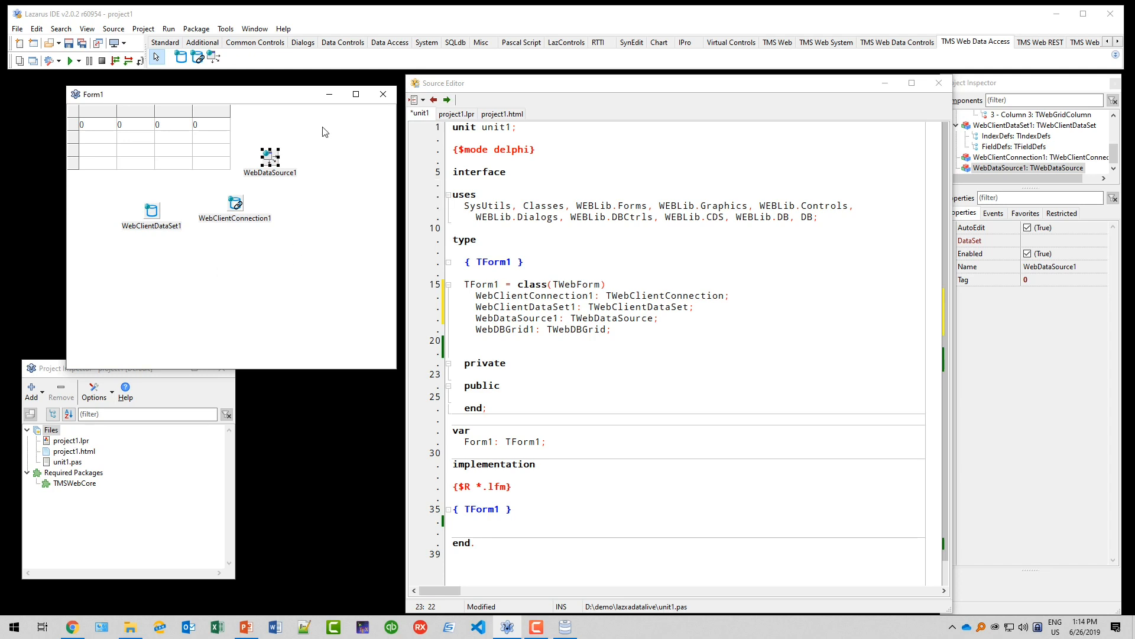
Step: Set the grid's DataSource to WebDataSource1 and the data source's DataSet to WebClientDataSet1
click(181, 131)
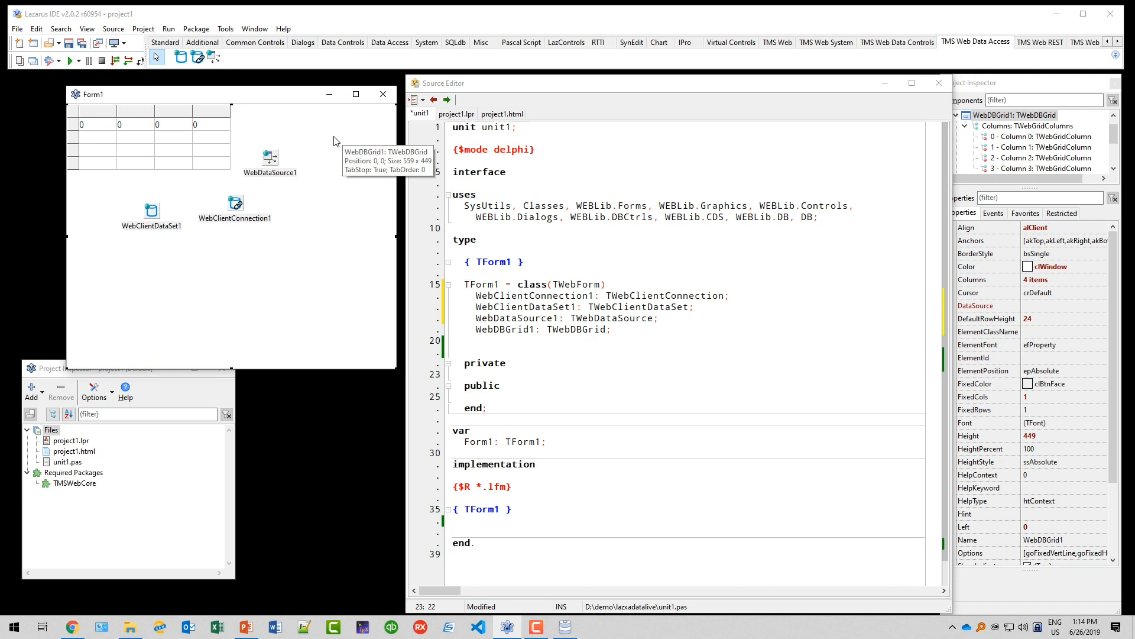
mouse_move(672, 265)
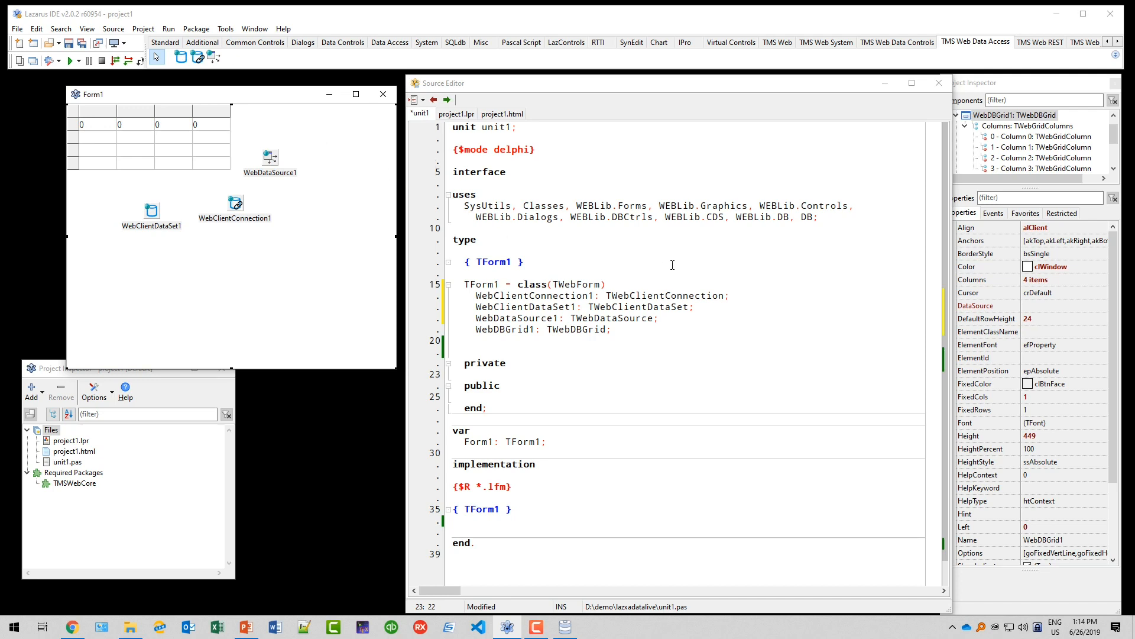
mouse_move(821, 286)
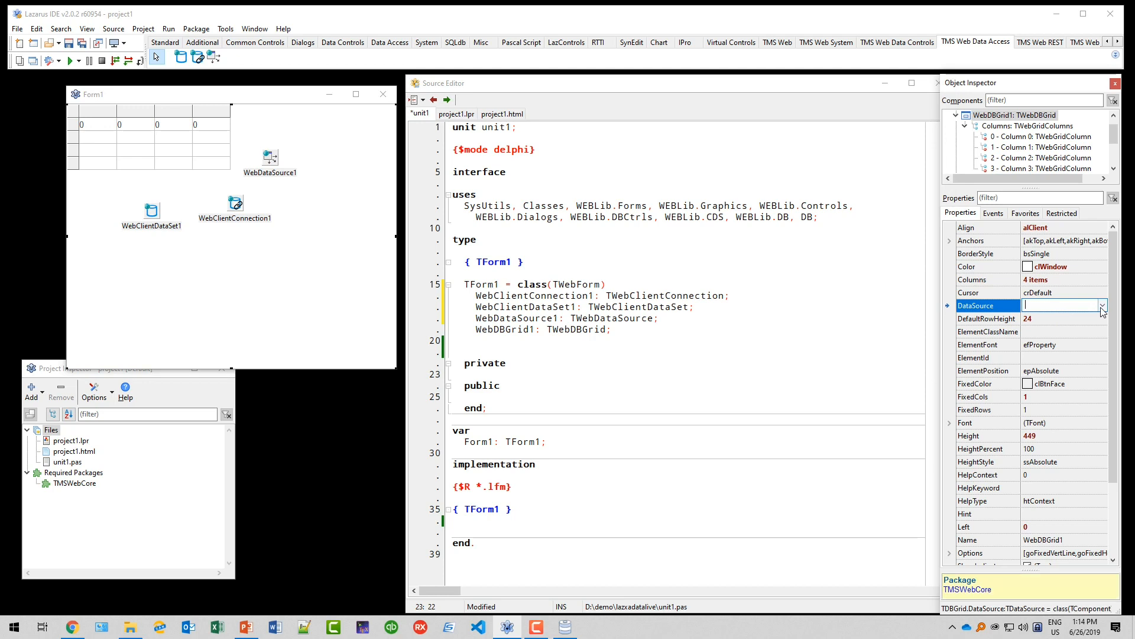
click(1100, 304)
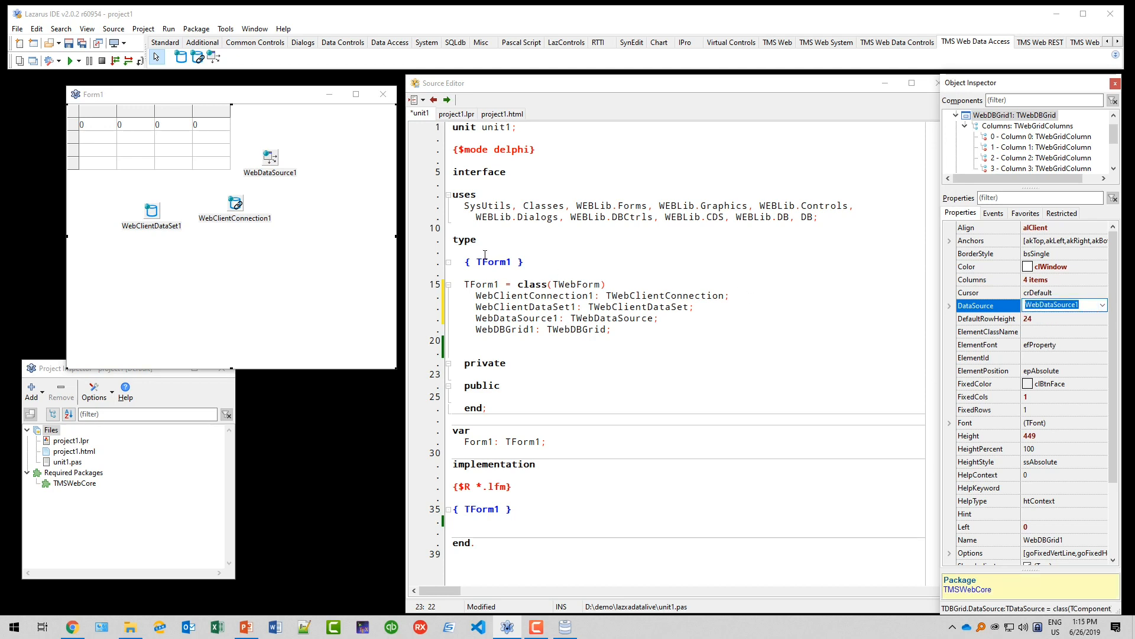
click(268, 156)
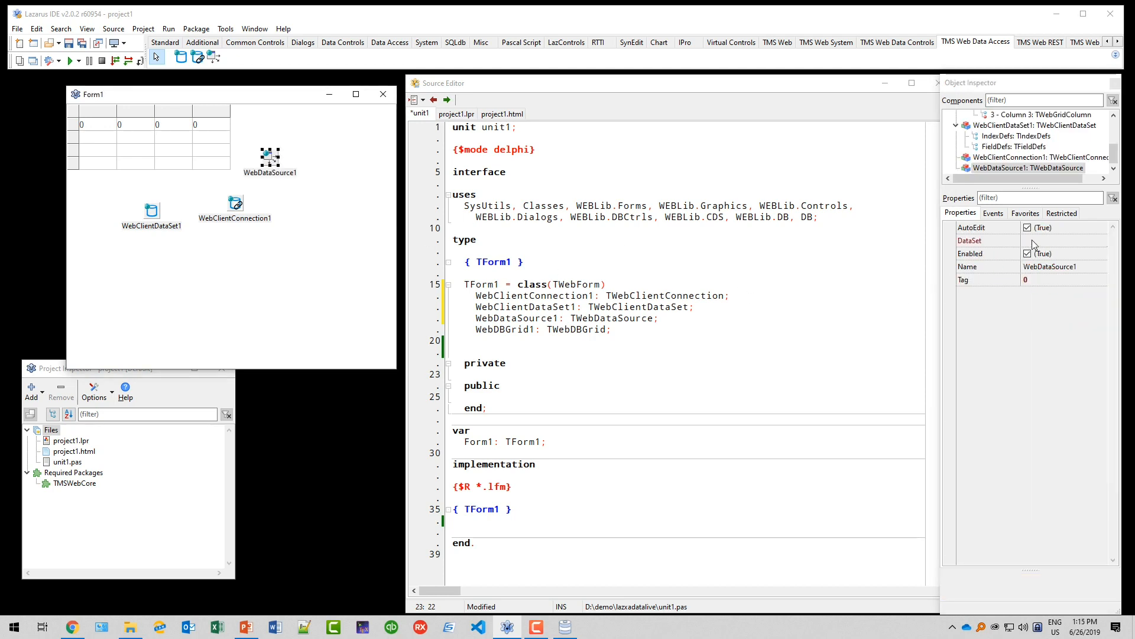
click(1060, 240)
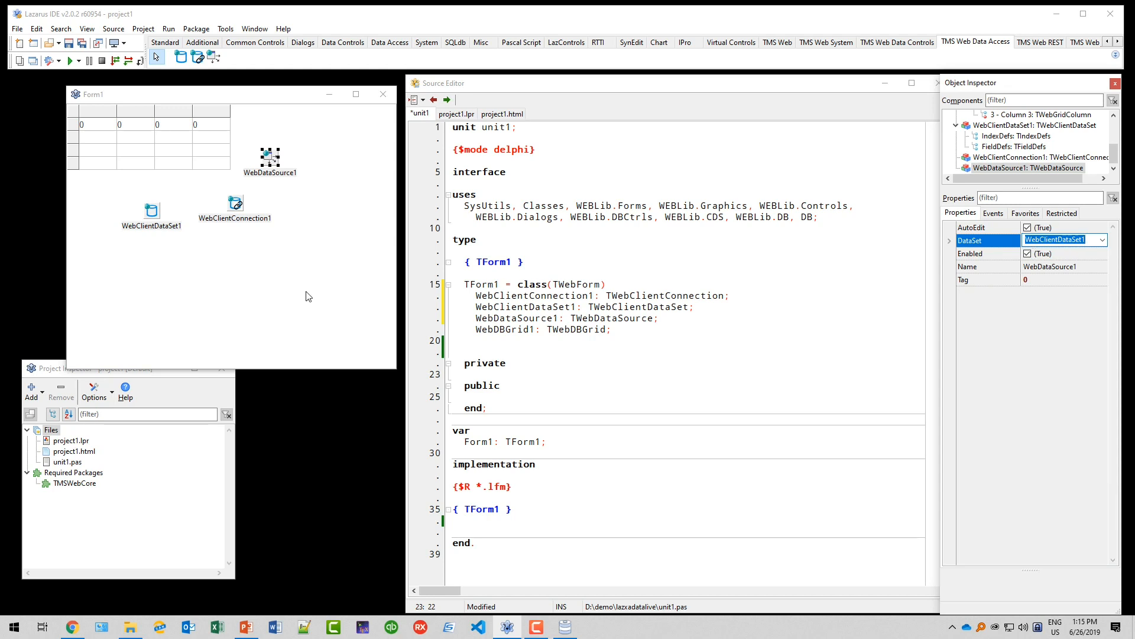
Step: Set WebClientDataSet1's Connection to WebClientConnection1 and select the connection
click(152, 208)
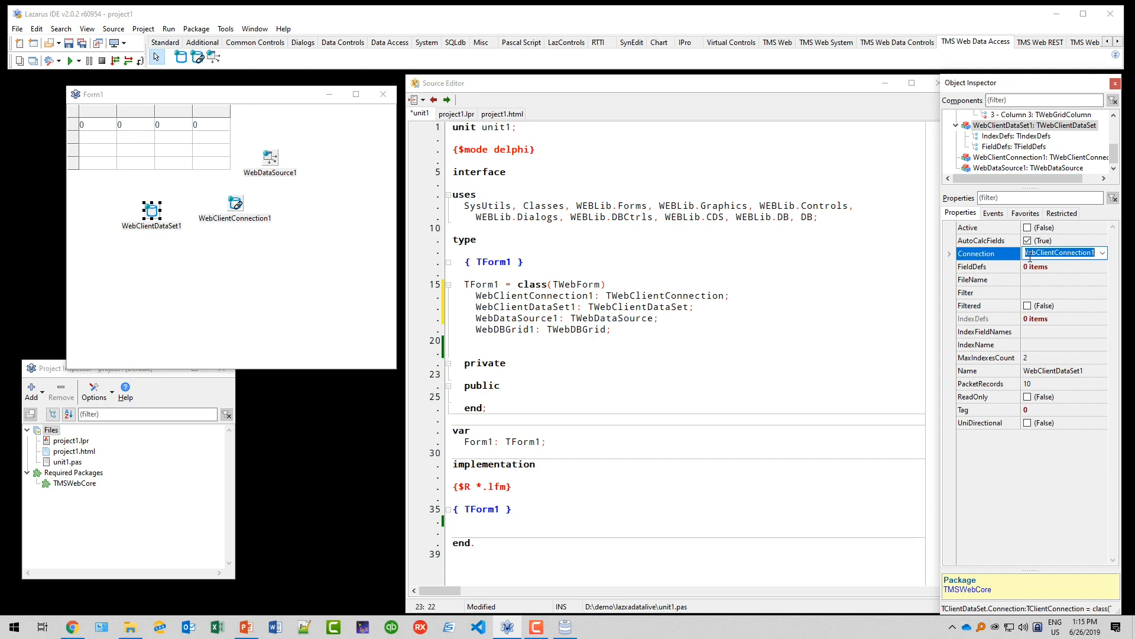
click(235, 202)
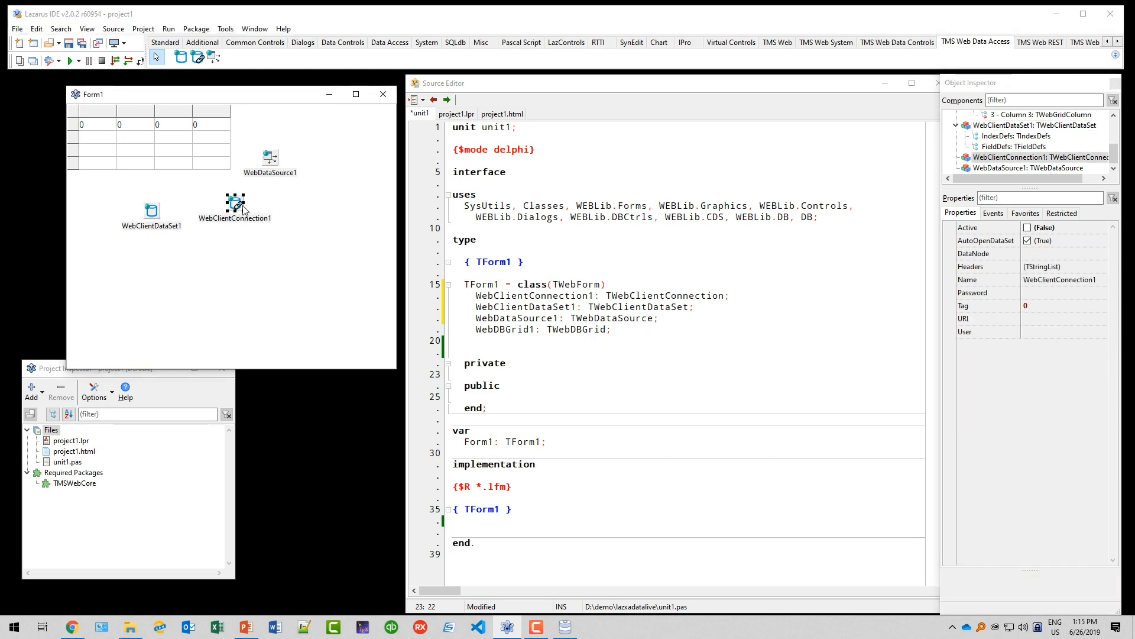
mouse_move(894, 342)
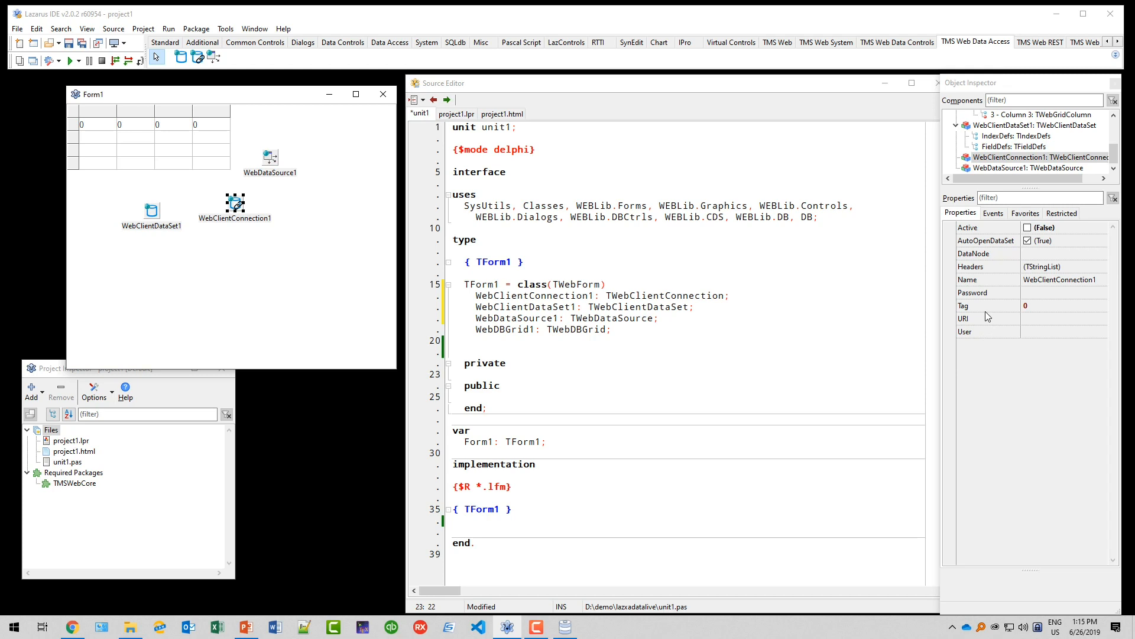
click(986, 318)
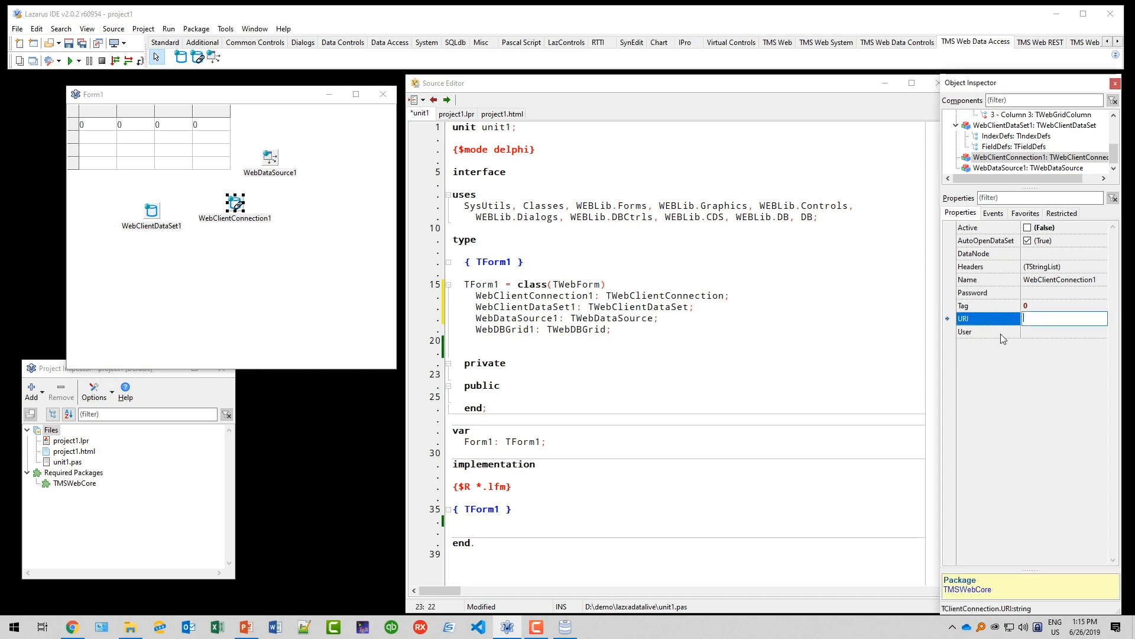
text(http://localhost:80)
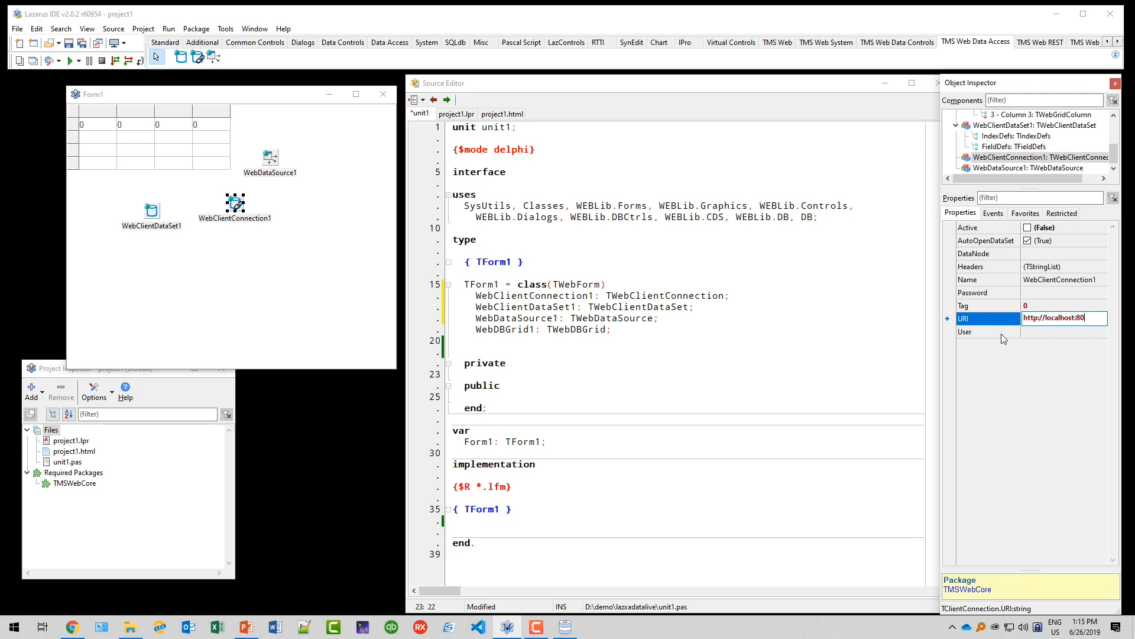
text(/flix/schools)
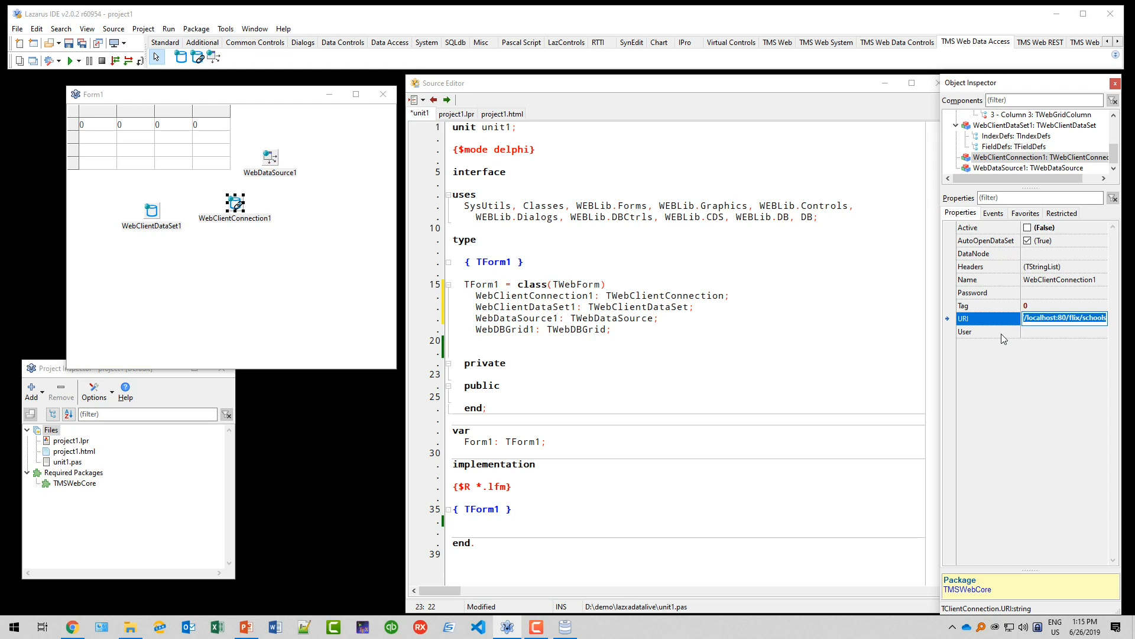
mouse_move(997, 234)
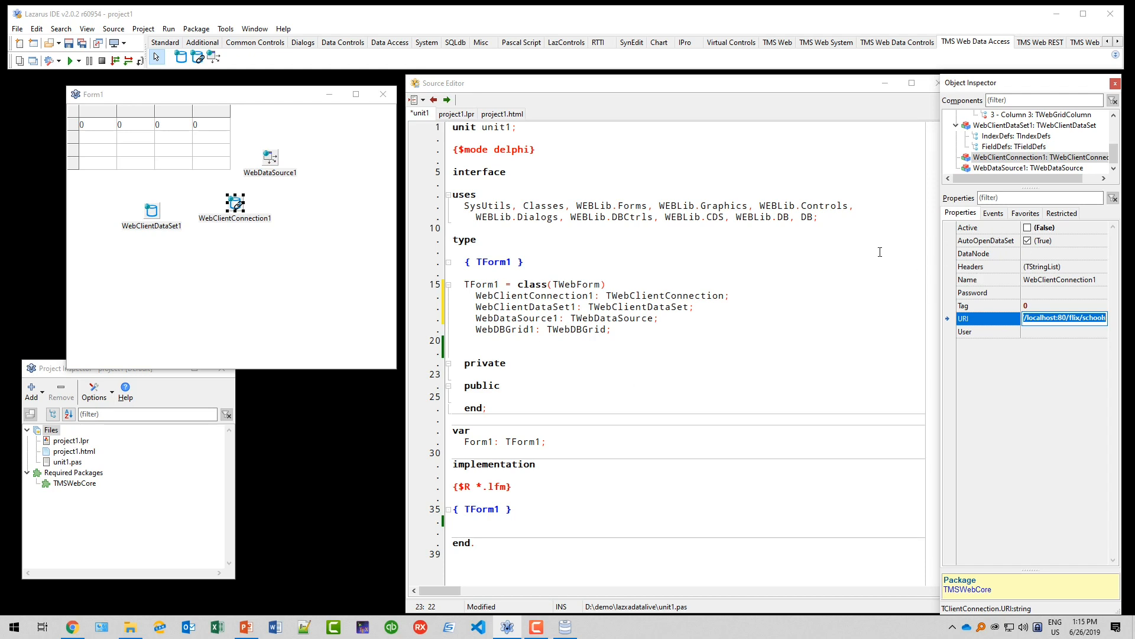
click(744, 295)
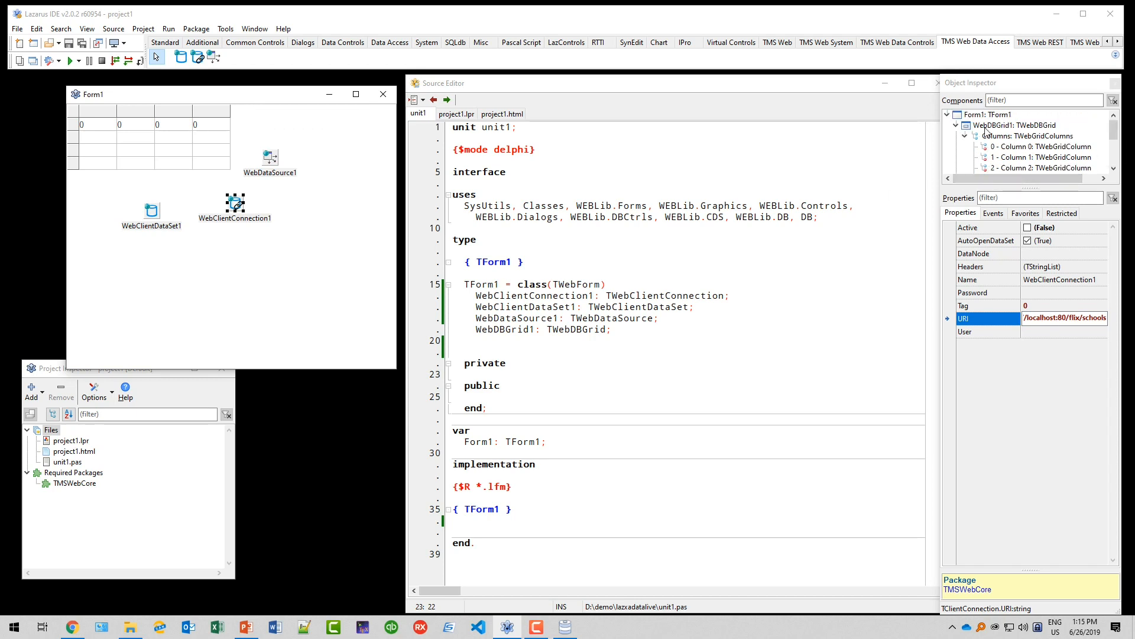
click(985, 115)
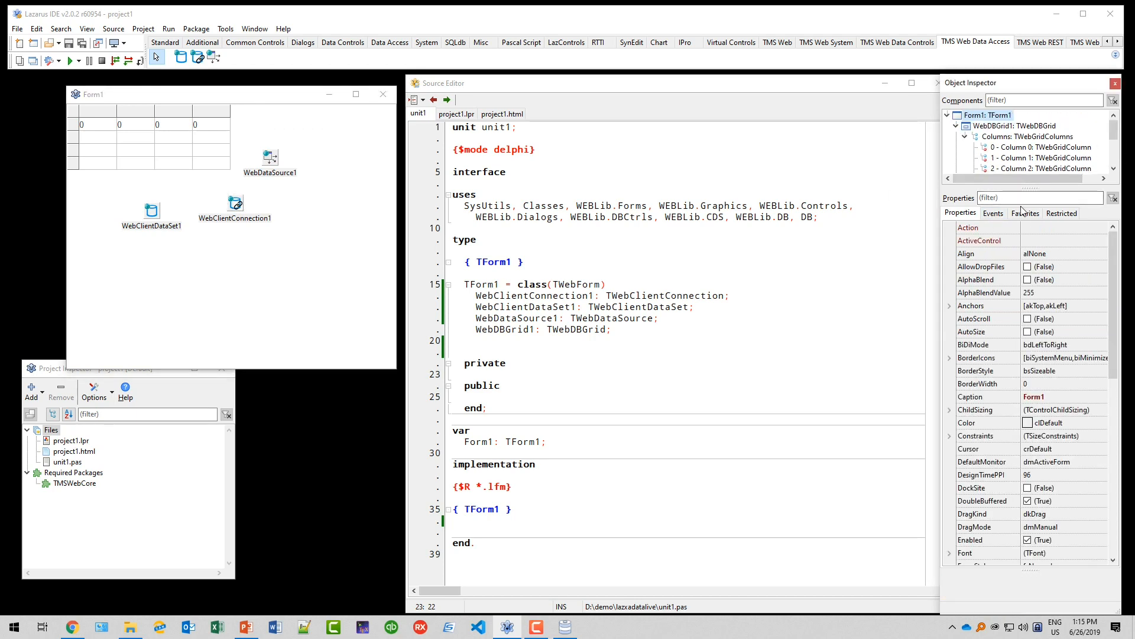
Step: Create Form1's OnCreate handler containing WebClientConnection1.Active := true;
click(1024, 213)
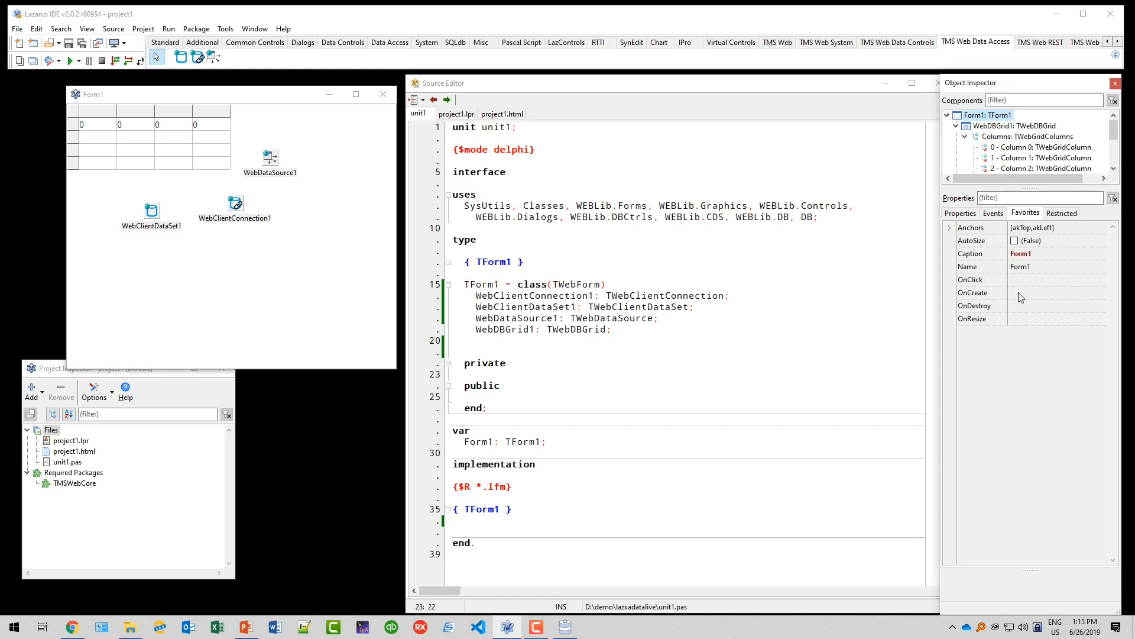
double_click(1051, 292)
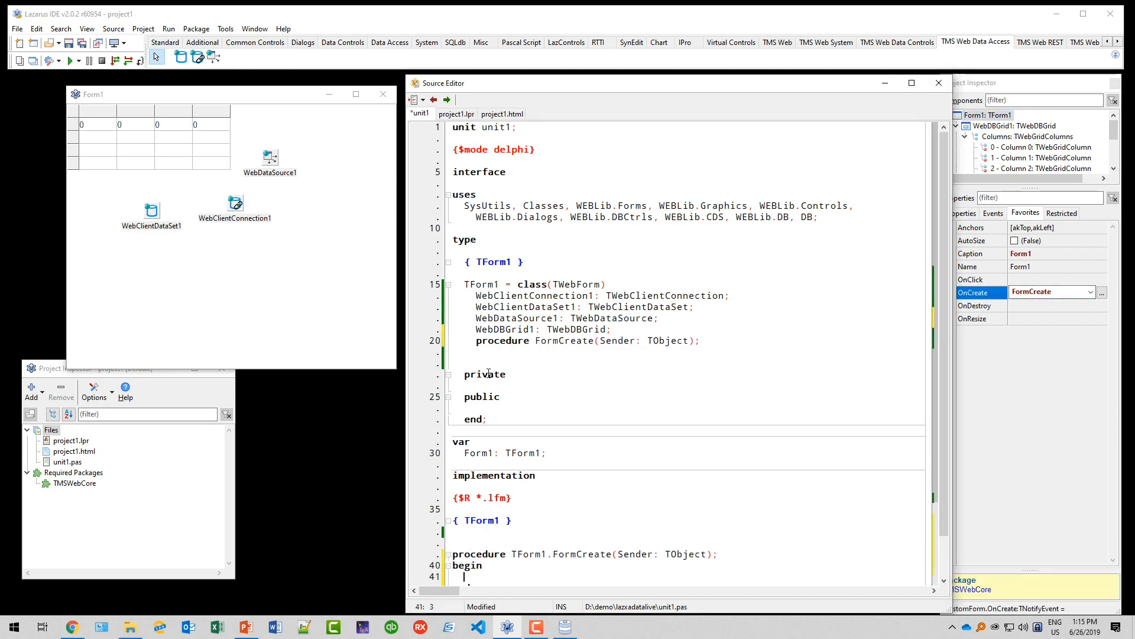
text(WebClientConnect)
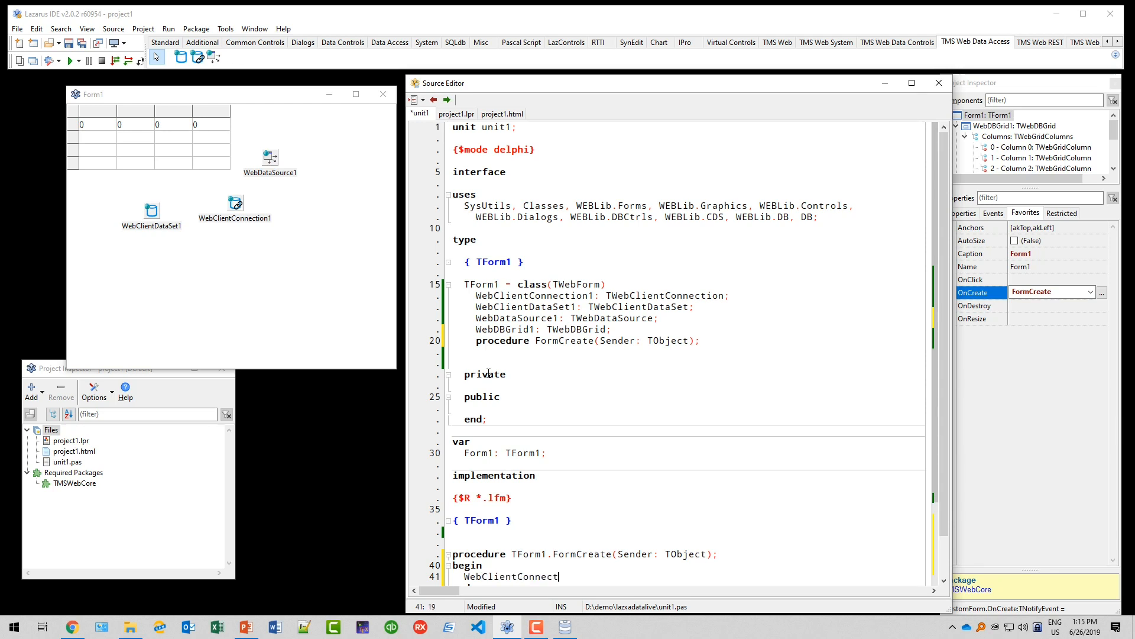
text(ion1.Active :;)
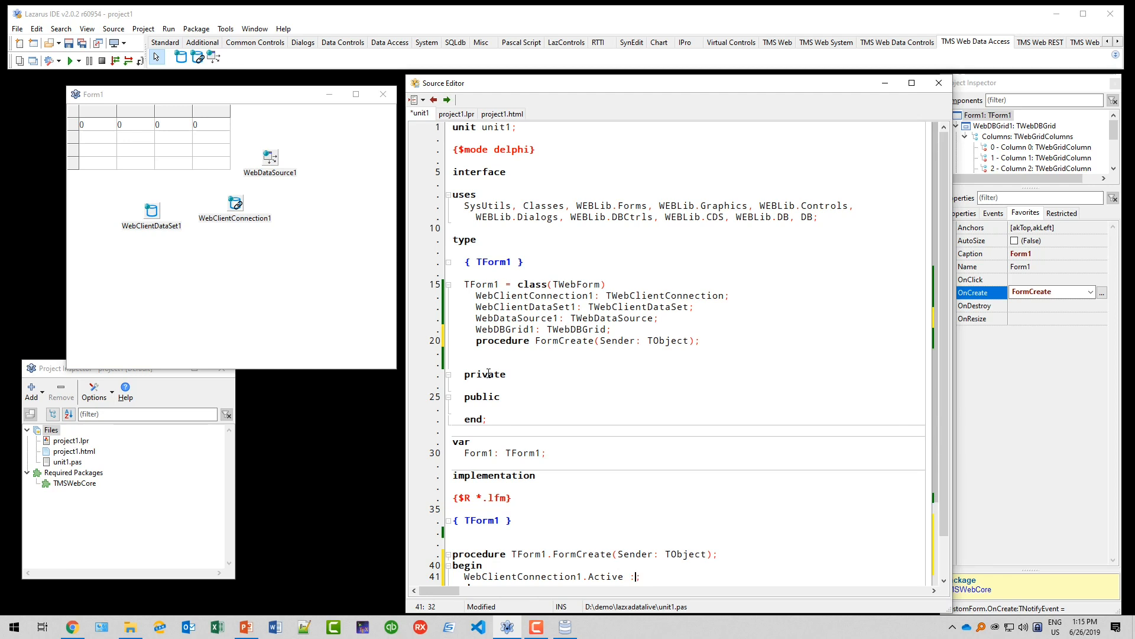
text(= true;)
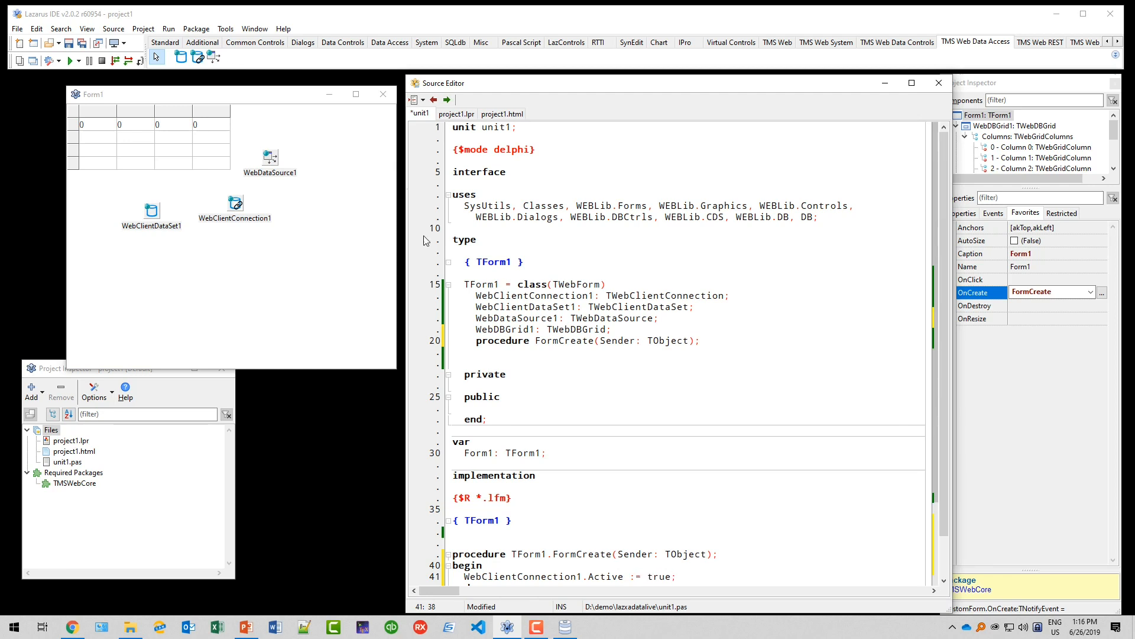
scroll(down, 3)
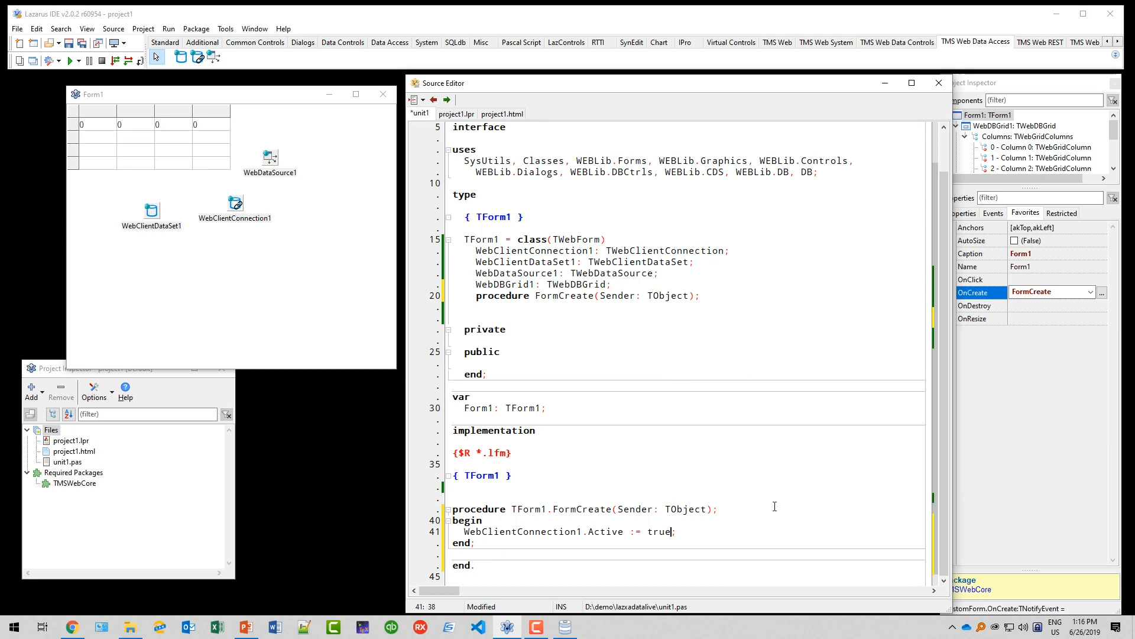
mouse_move(244, 211)
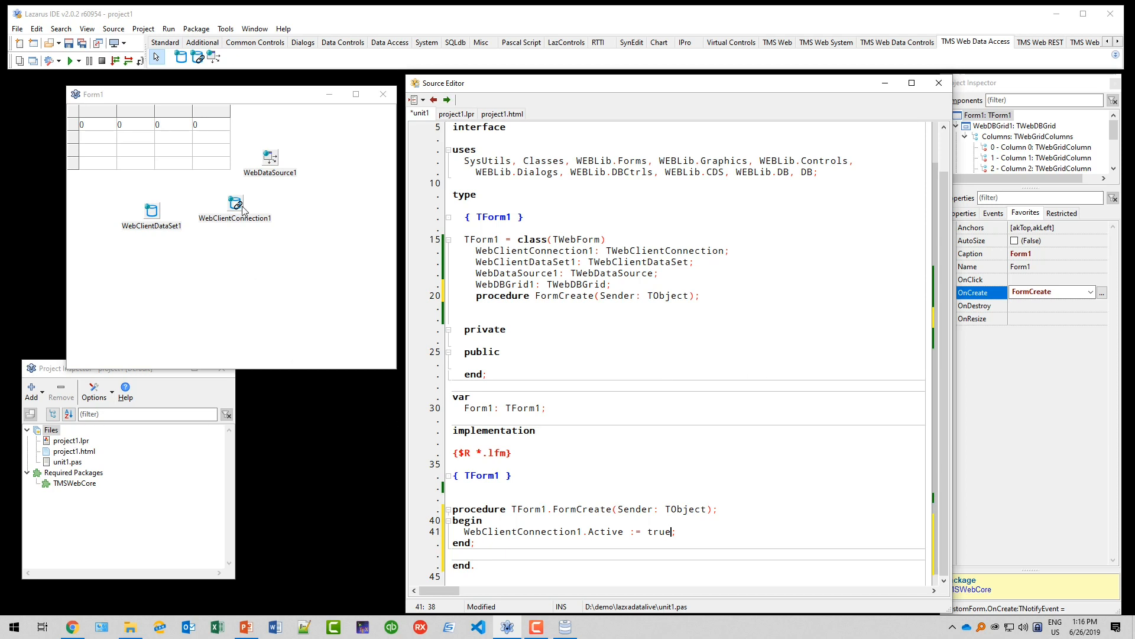
Step: Create an AfterConnect event handler for WebClientConnection1
click(234, 202)
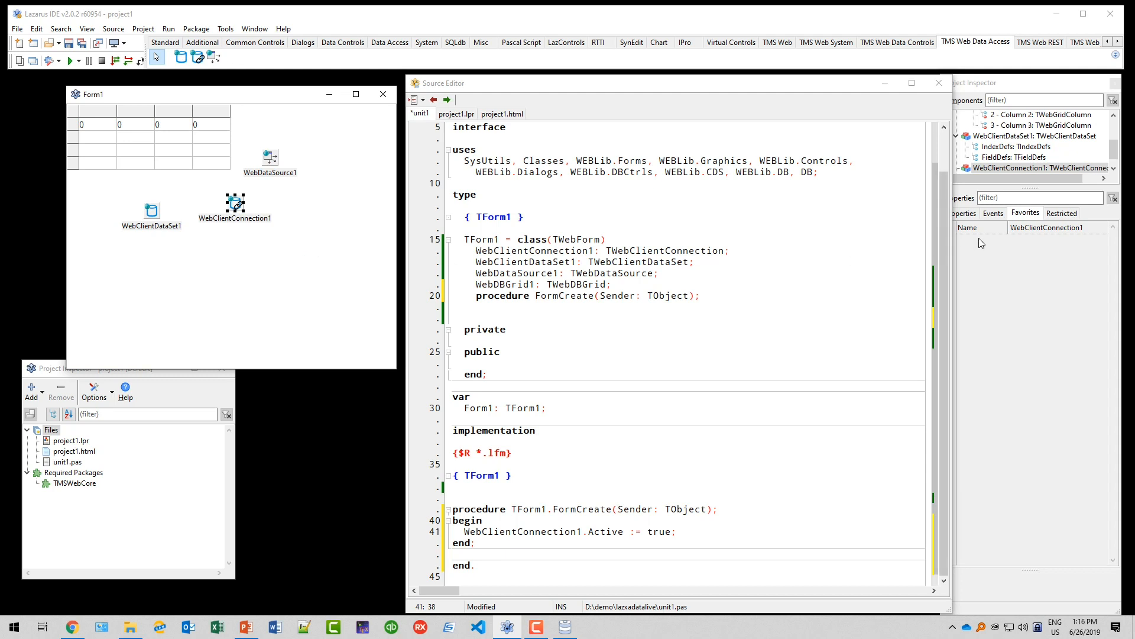
click(992, 213)
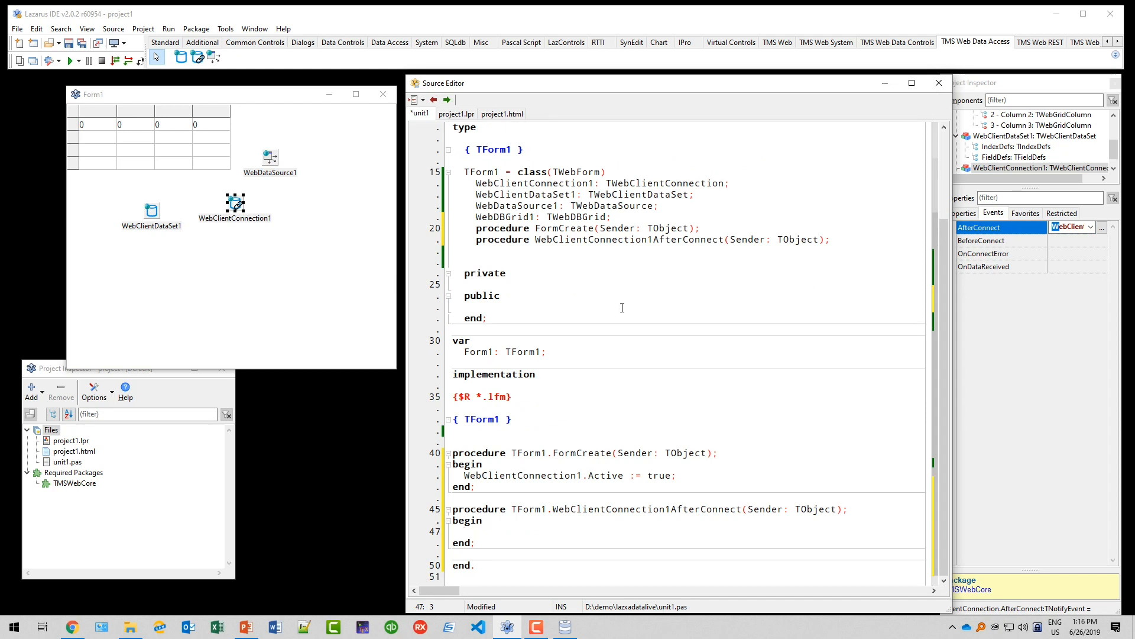
click(463, 531)
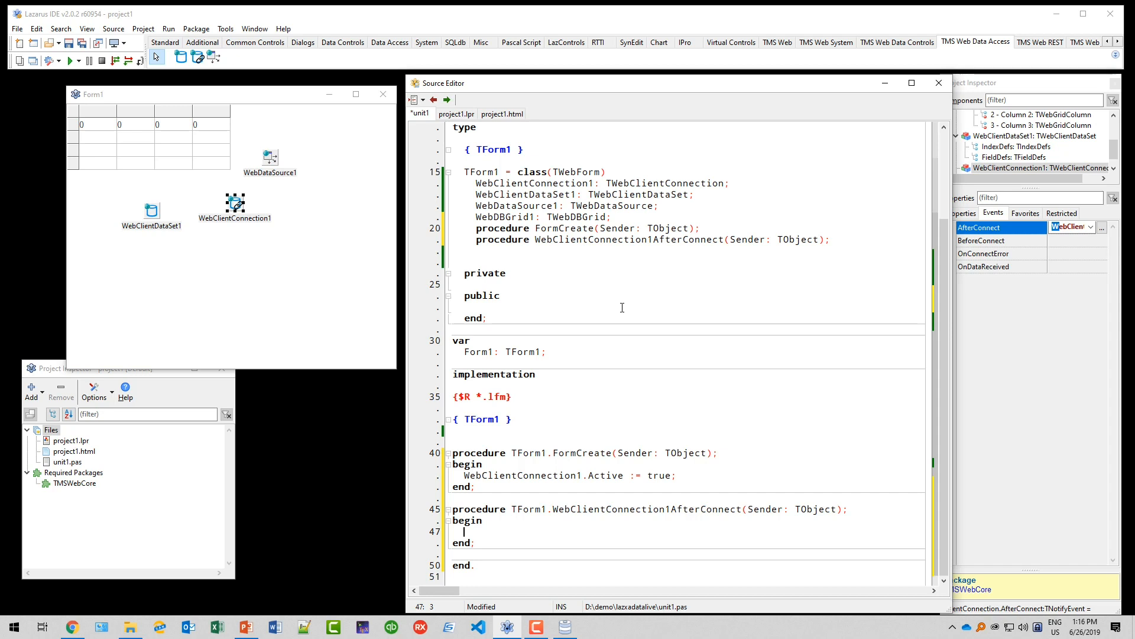
Step: Write WebClientDataSet1.Load([], nil); inside the AfterConnect handler
text(WebClient)
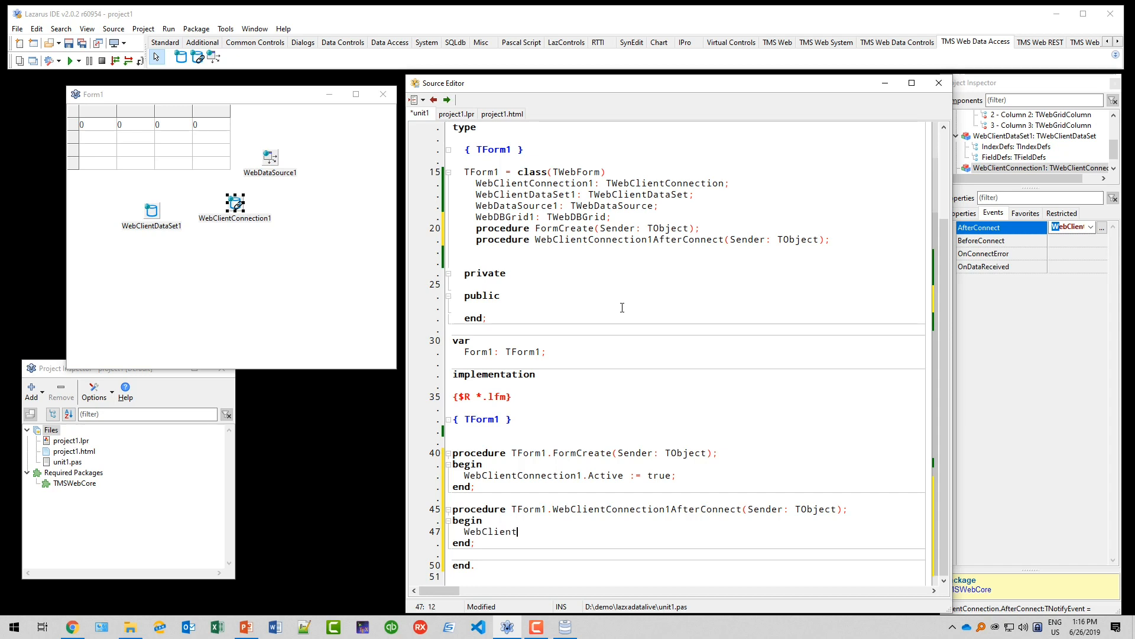
text(DataSet1.Load();)
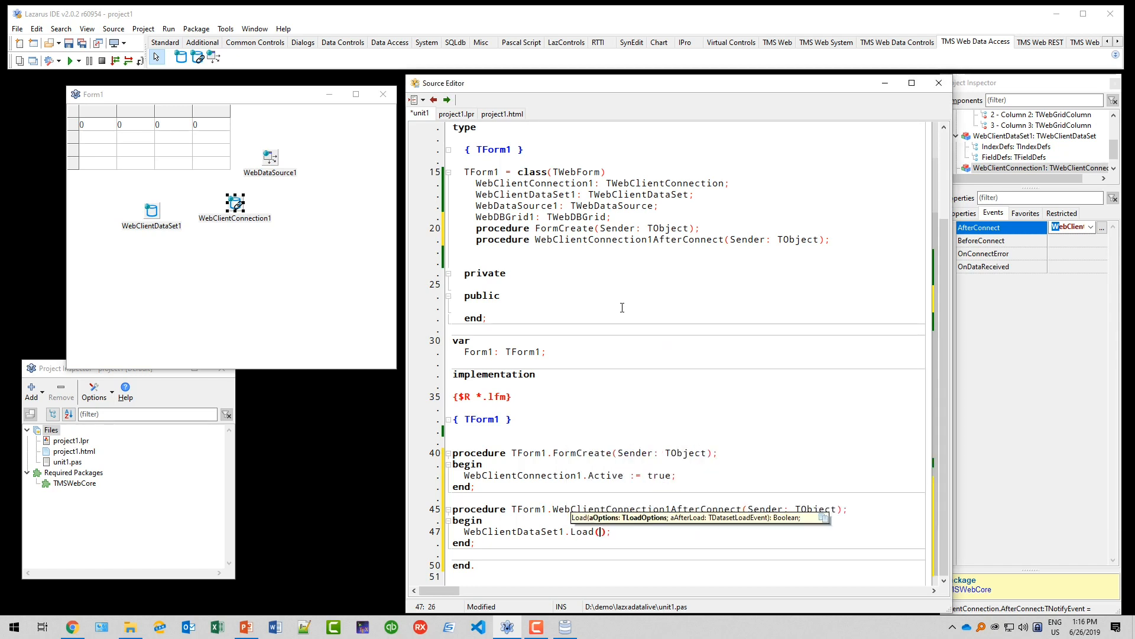
text([],)
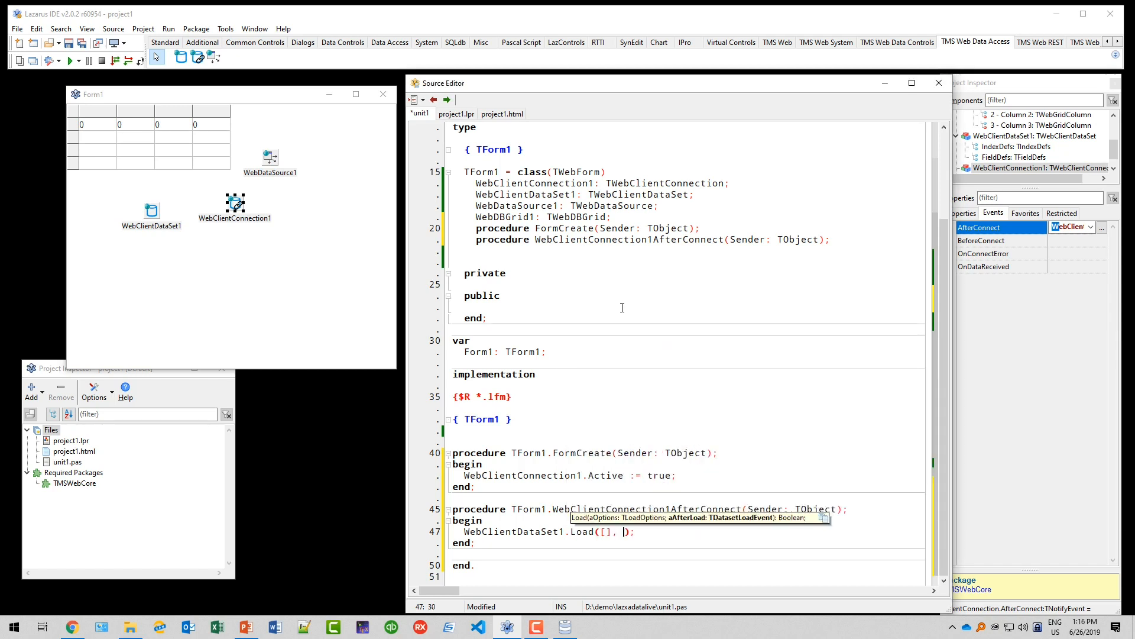
text(nil)
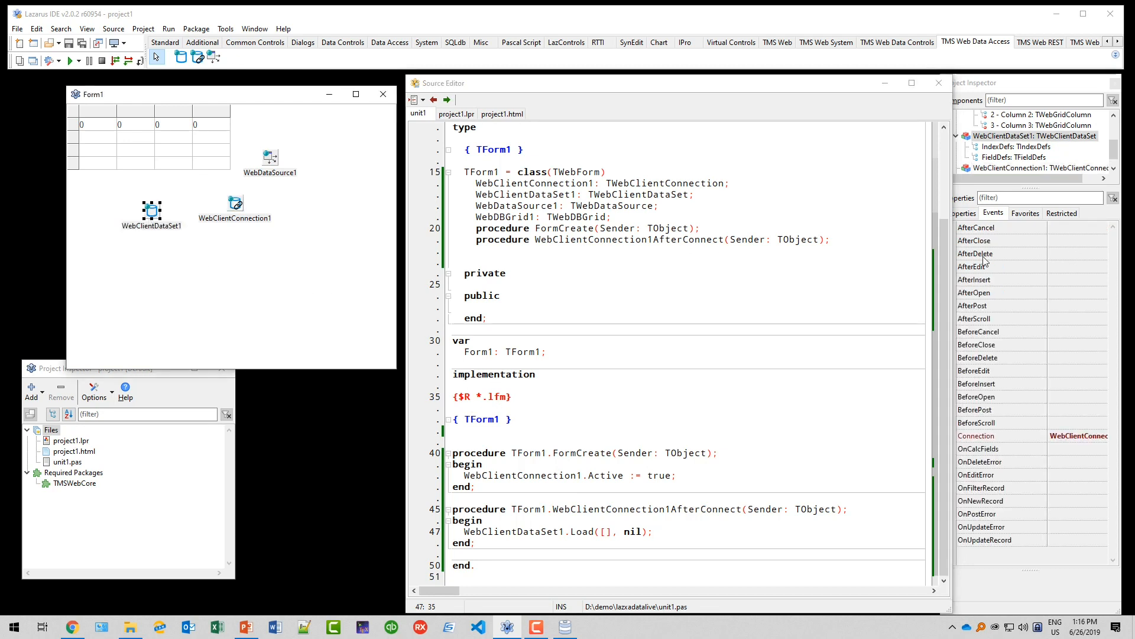
click(973, 292)
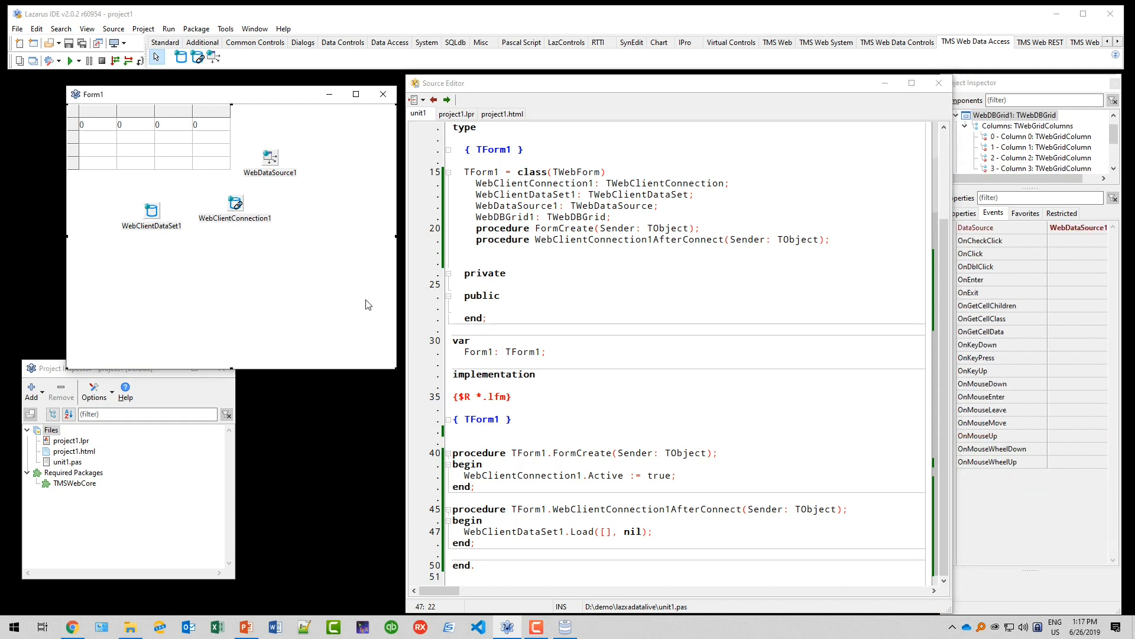
mouse_move(273, 251)
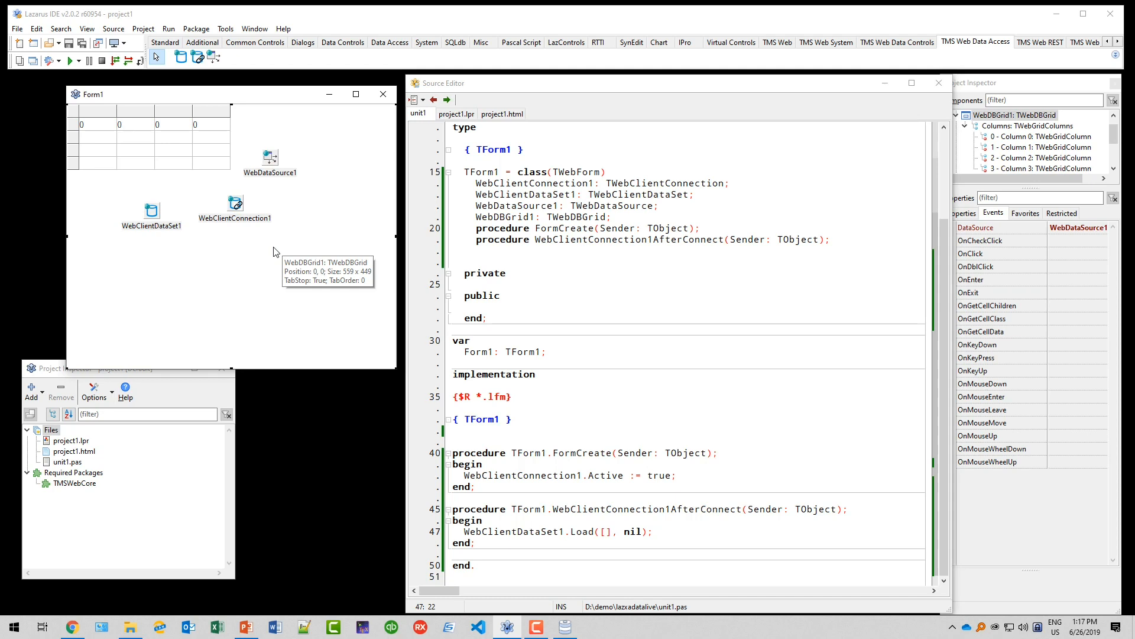
mouse_move(205, 283)
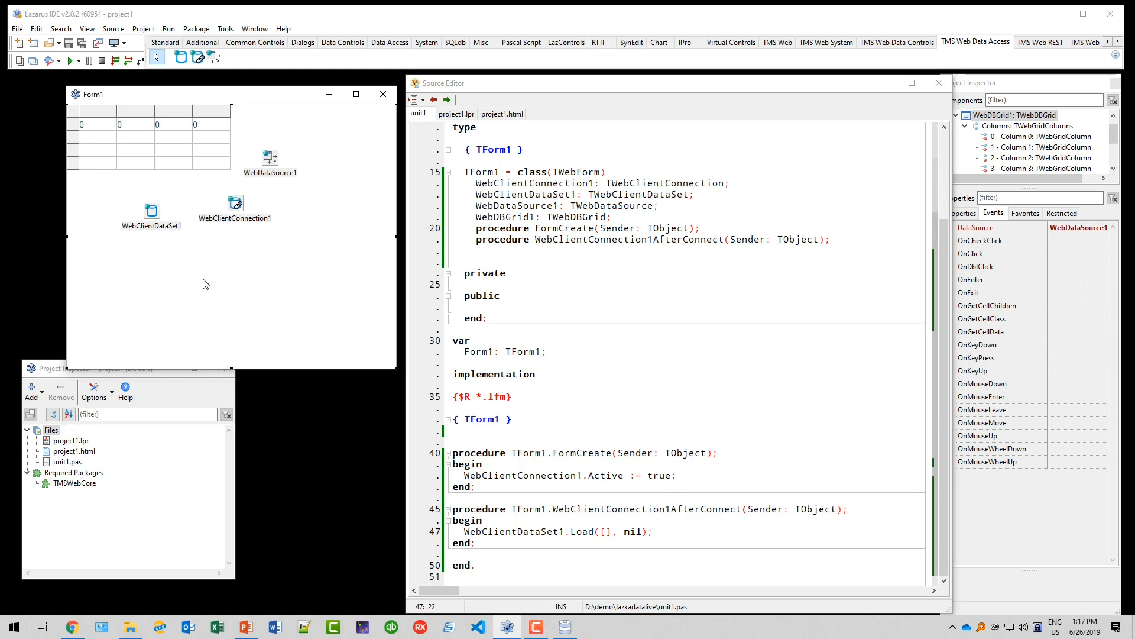
mouse_move(245, 284)
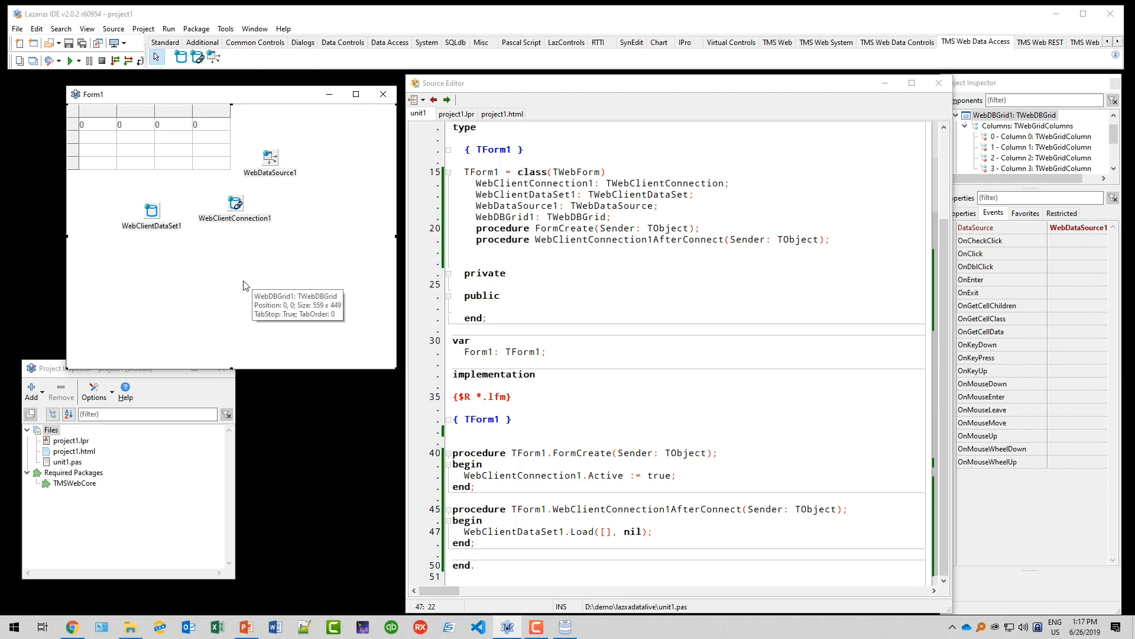
mouse_move(246, 285)
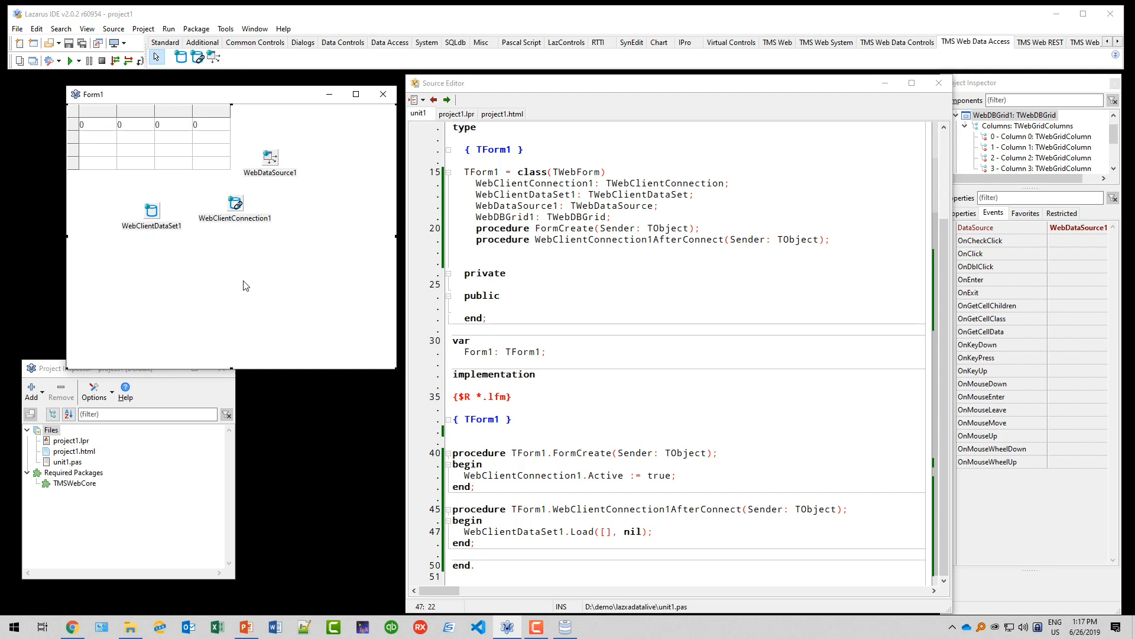
click(234, 202)
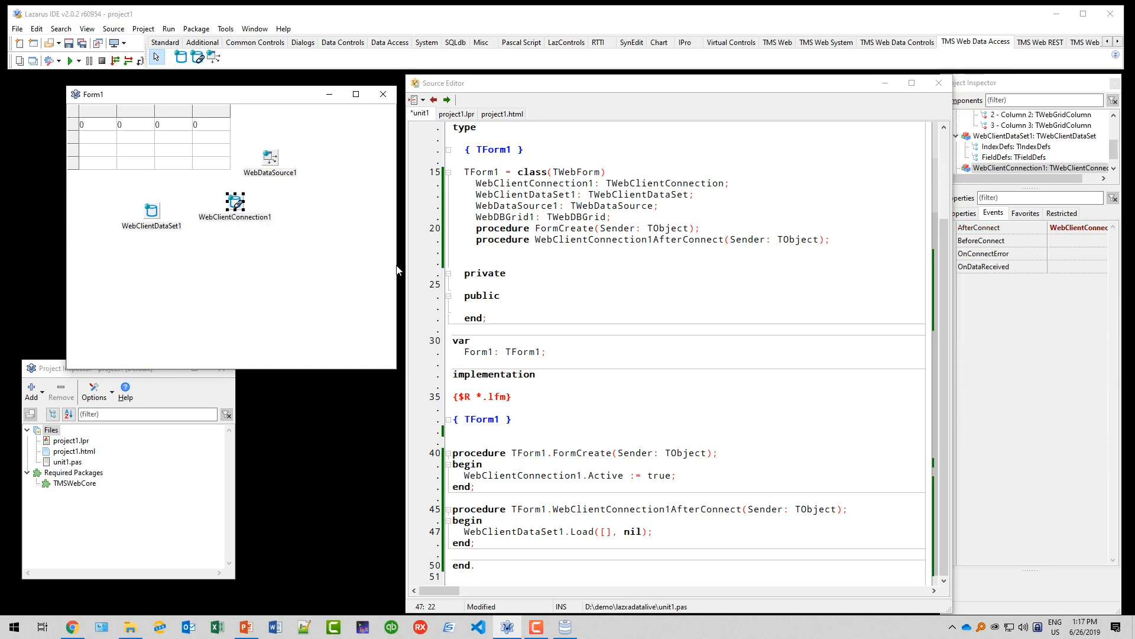
Step: Set WebClientConnection1's DataNode property to value on the Properties tab
click(960, 213)
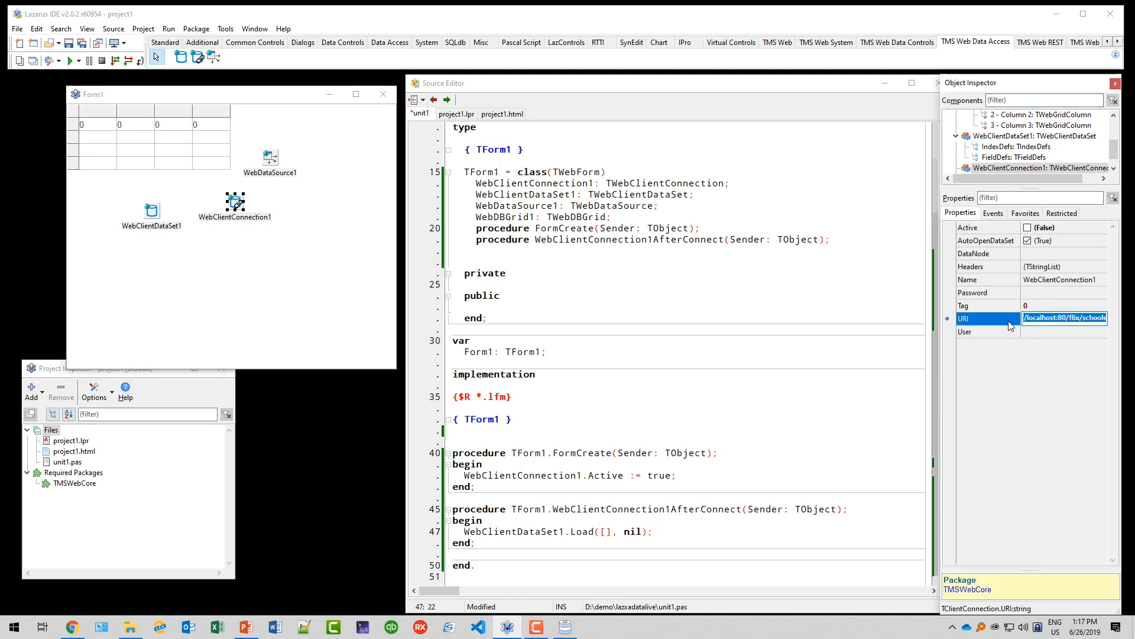
mouse_move(684, 292)
text(value)
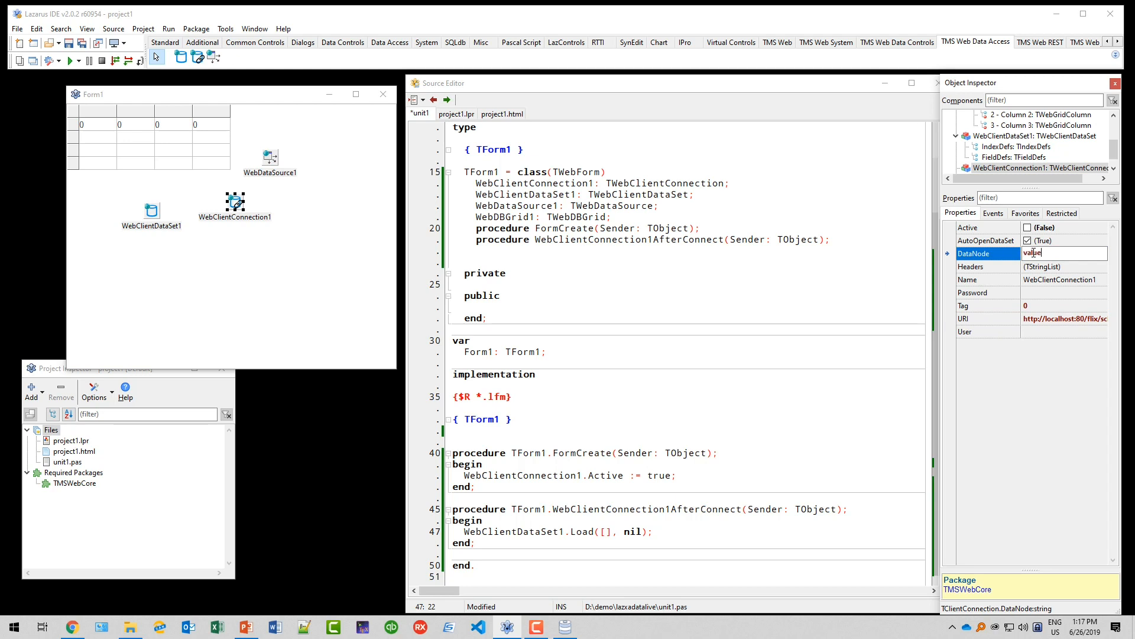
triple_click(1065, 252)
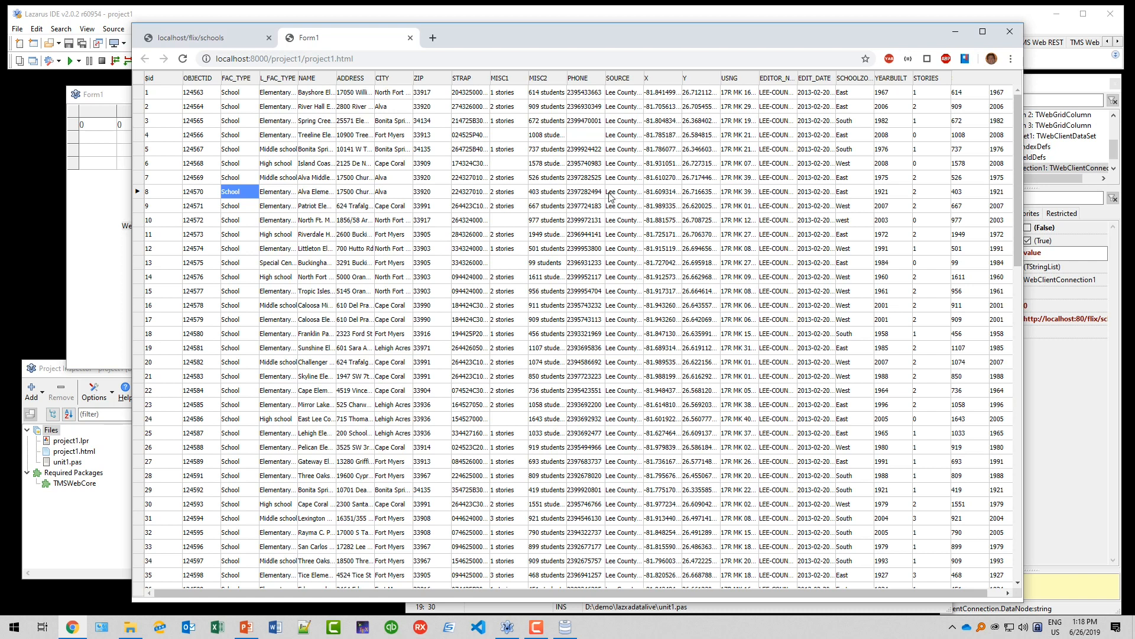
mouse_move(269, 106)
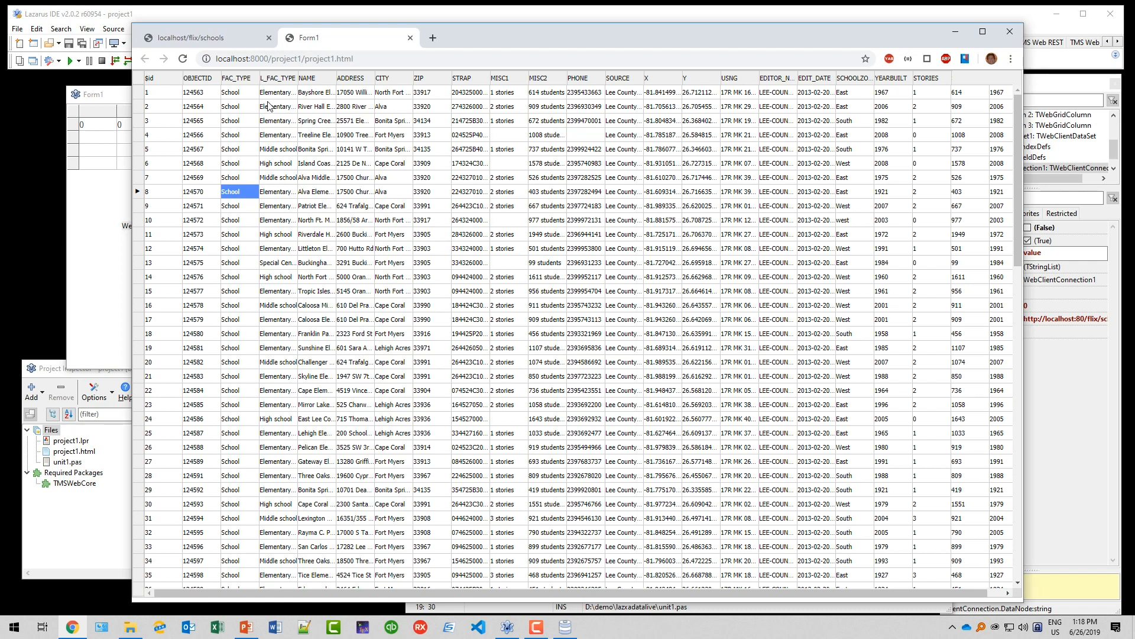
mouse_move(269, 108)
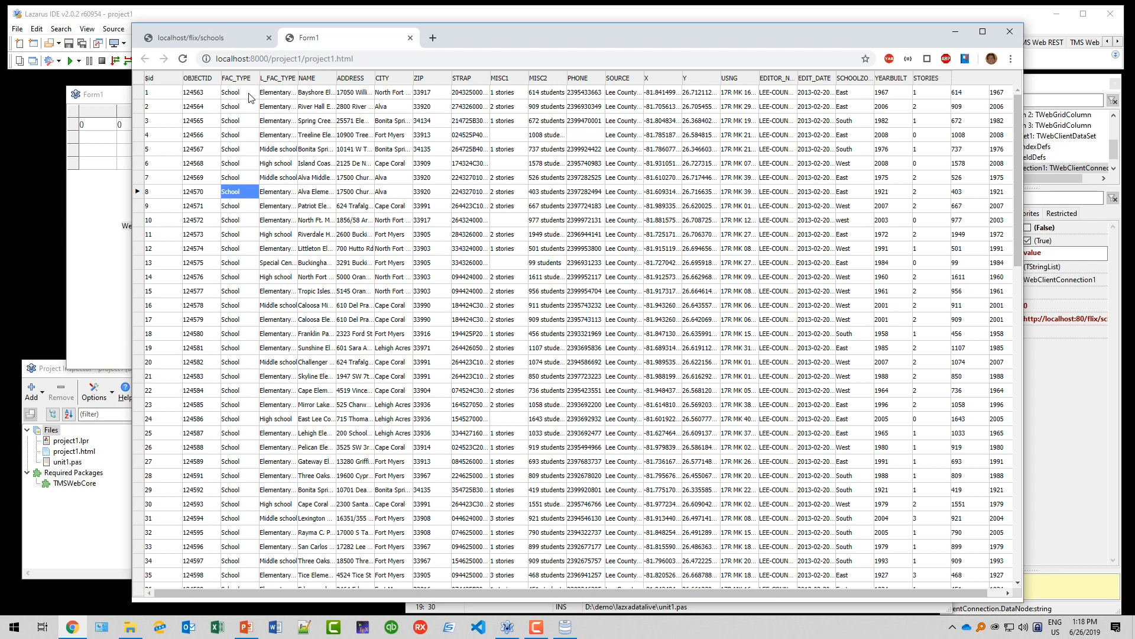